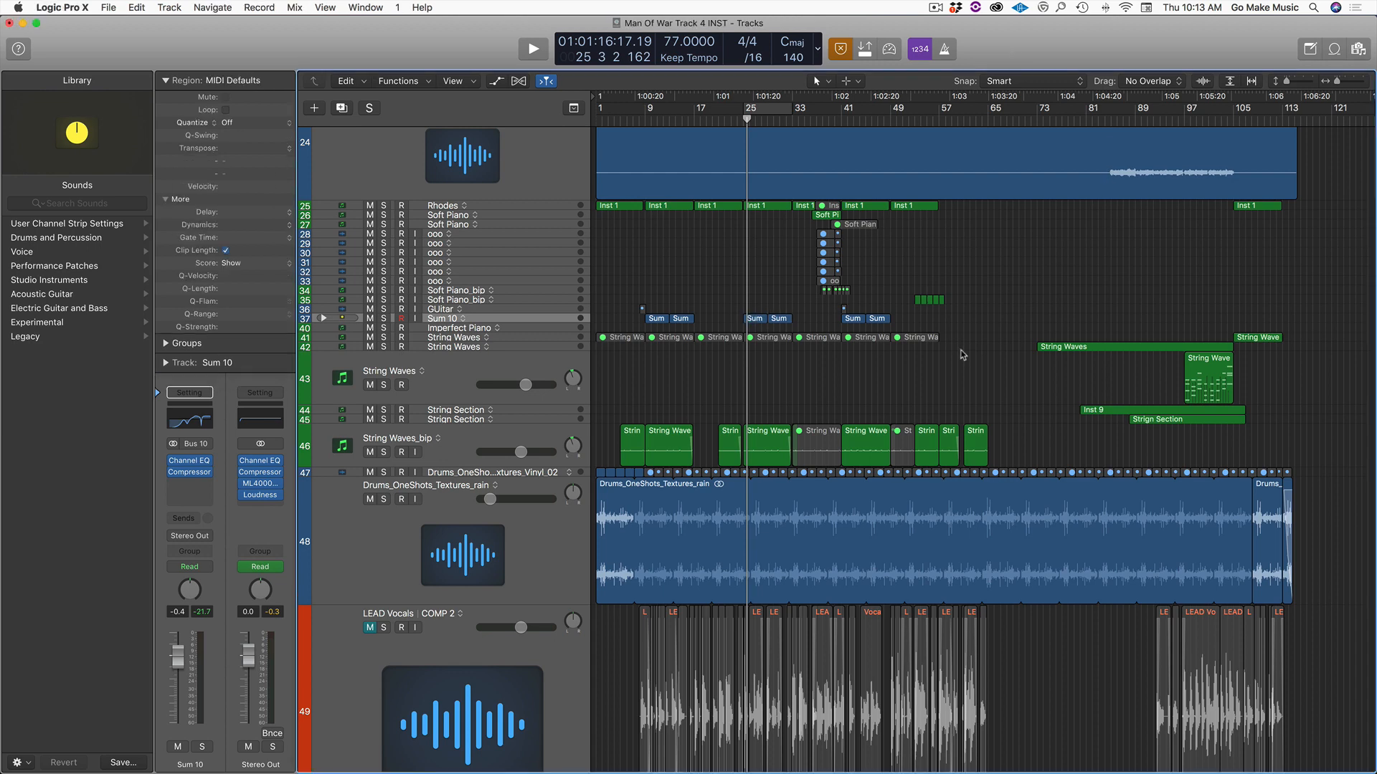
# - Set the locators around the selected region with Cmd+U, then select the Rhodes Inst 1 region
pyautogui.click(865, 431)
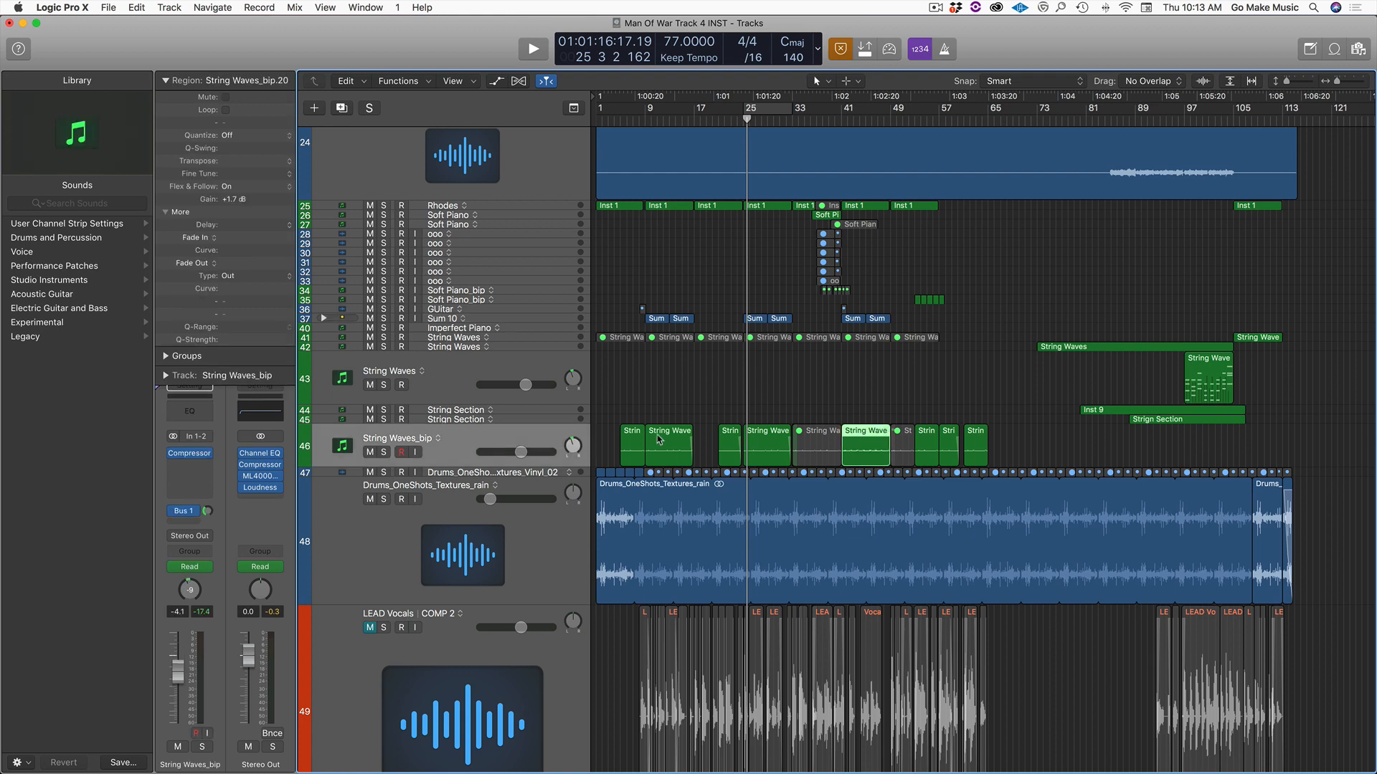
pyautogui.press('cmd+u')
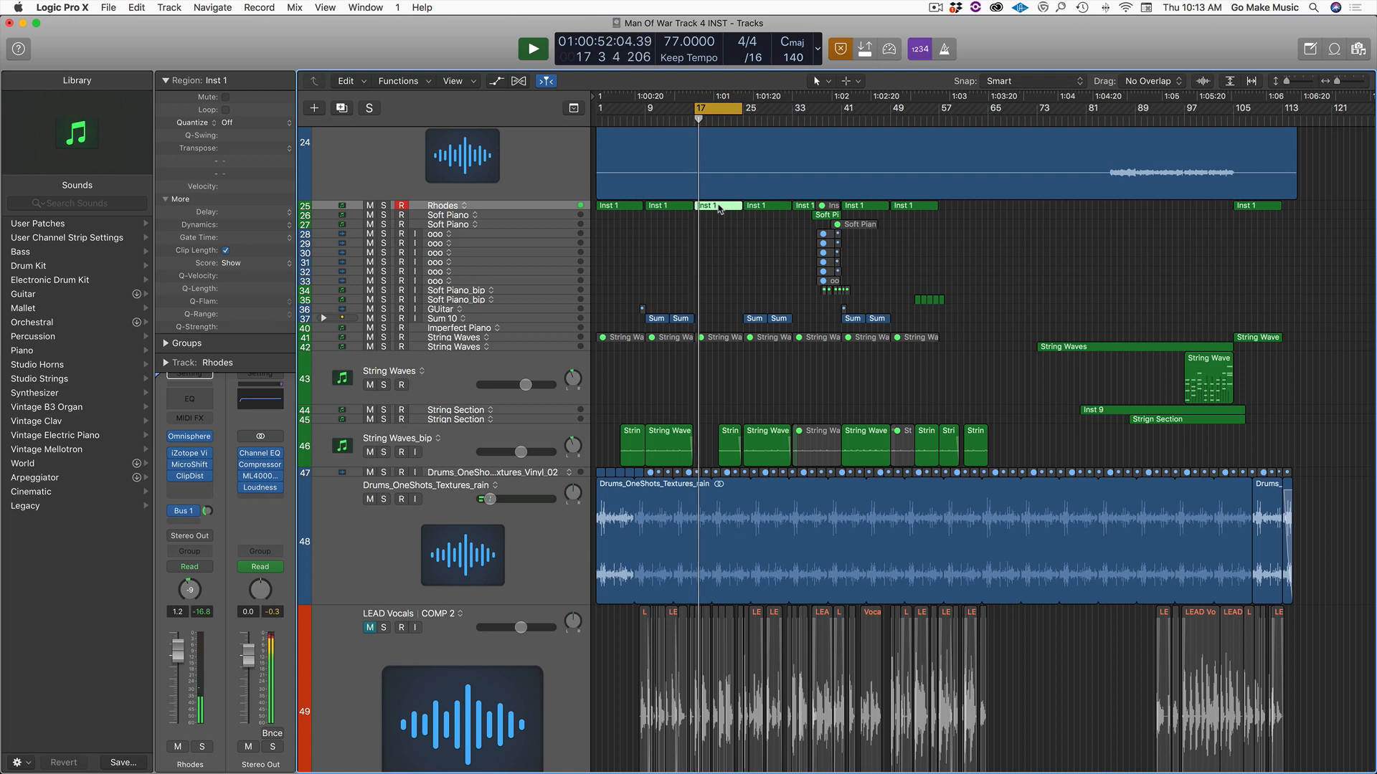
pyautogui.click(534, 49)
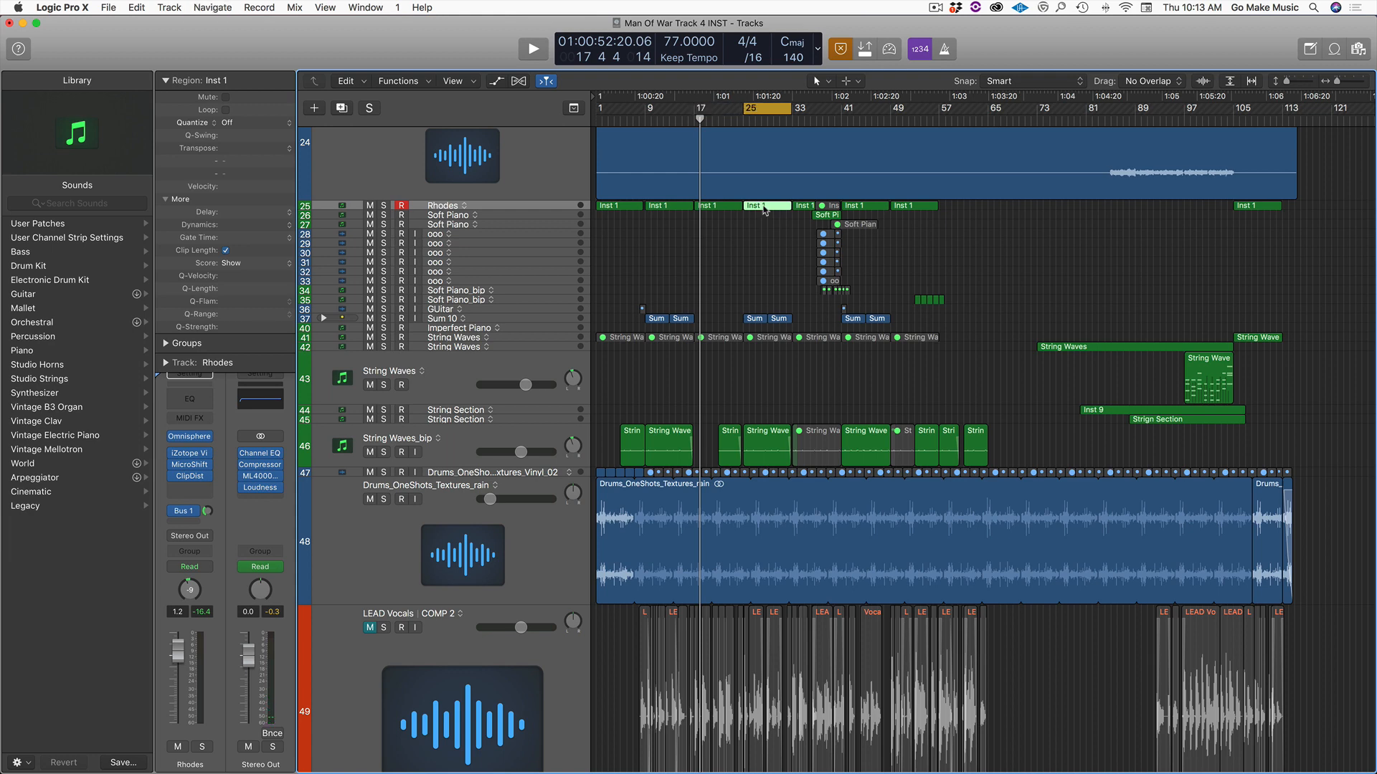
pyautogui.moveTo(761, 244)
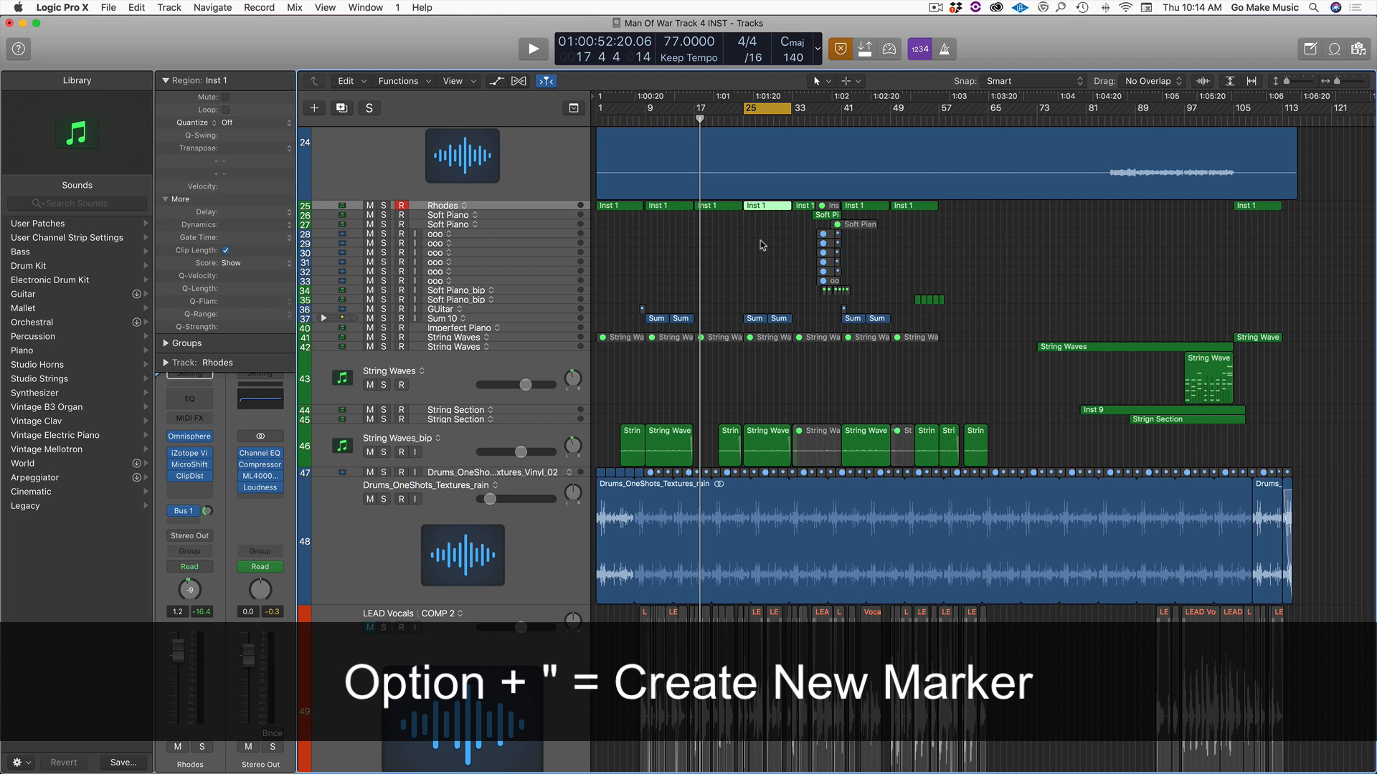
pyautogui.moveTo(772, 287)
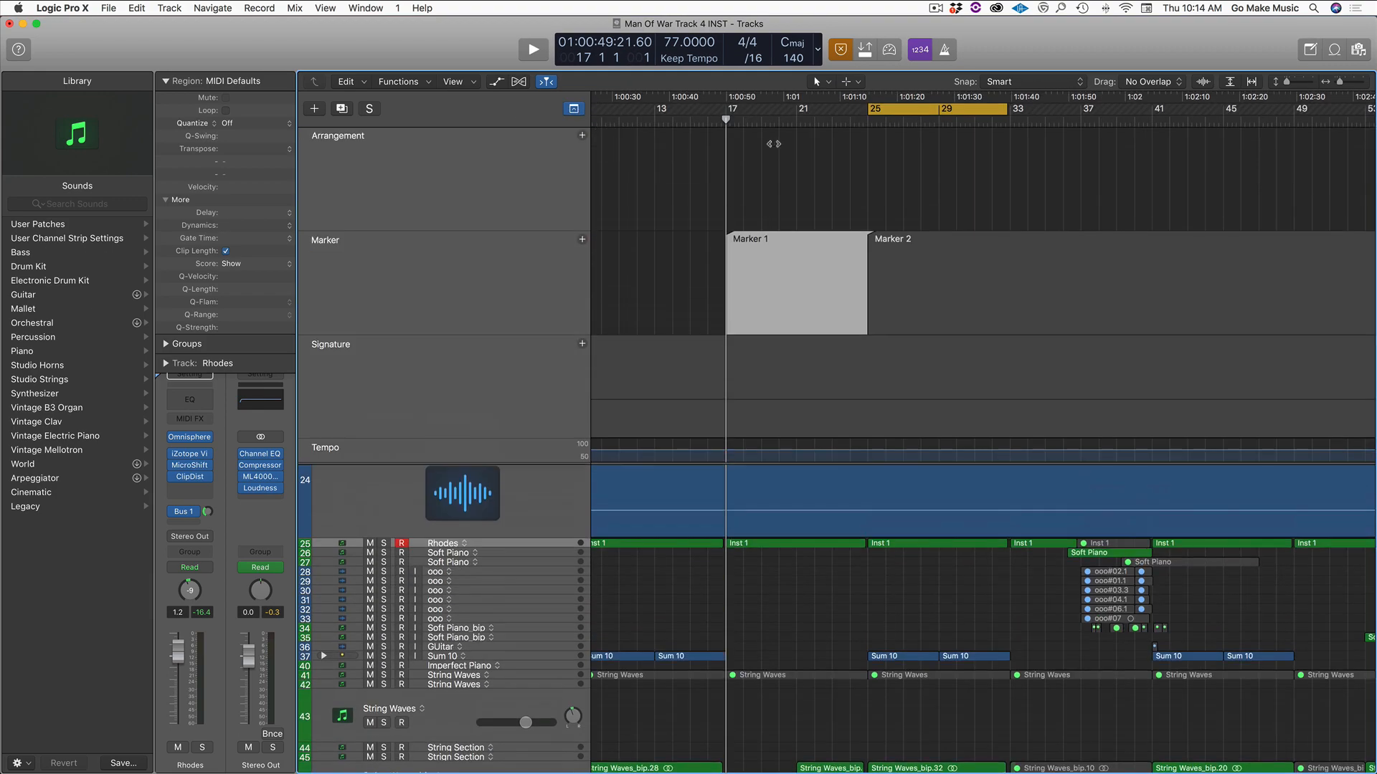
# - Name the first marker 'VErse 2' and the second marker 'Chorus 2'
pyautogui.doubleClick(773, 238)
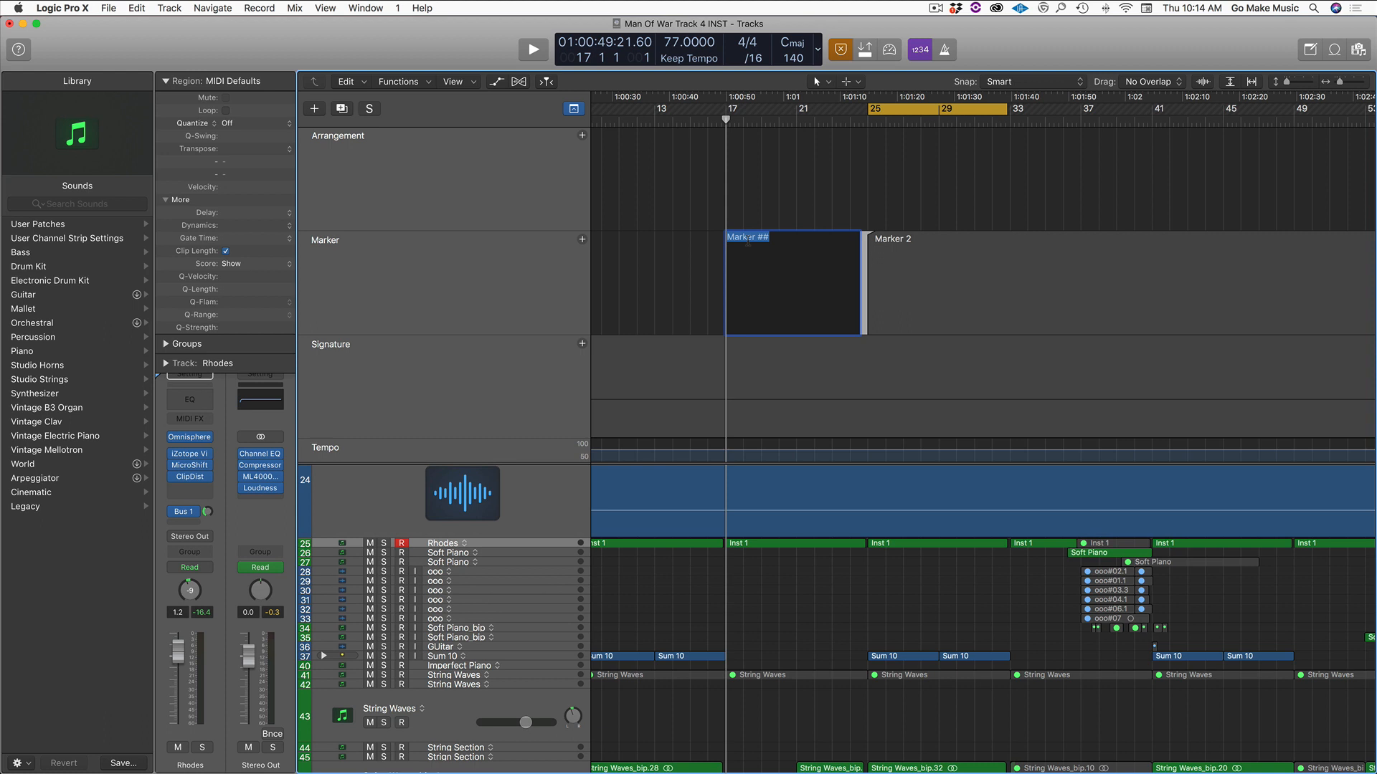
pyautogui.write('VErse 2')
pyautogui.click(934, 282)
pyautogui.write('C')
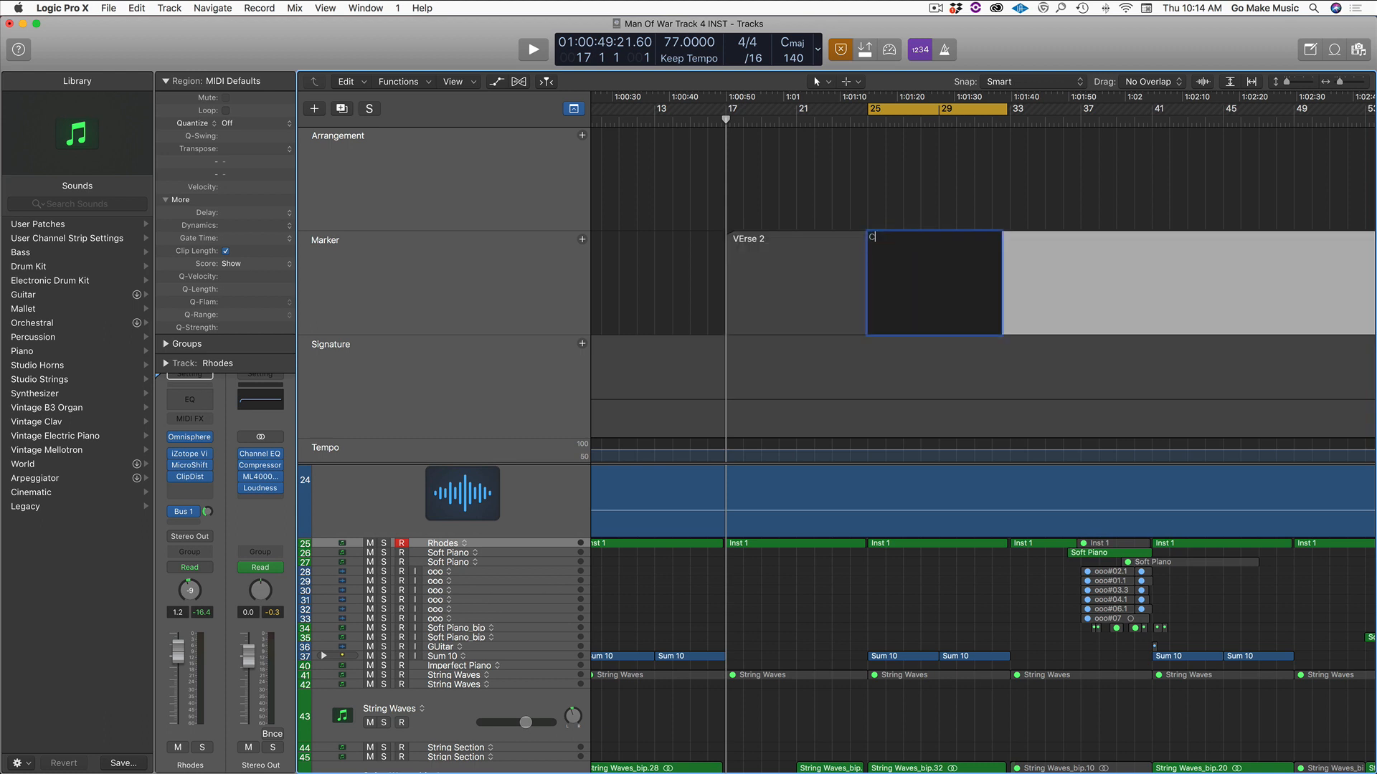
pyautogui.write('h rus')
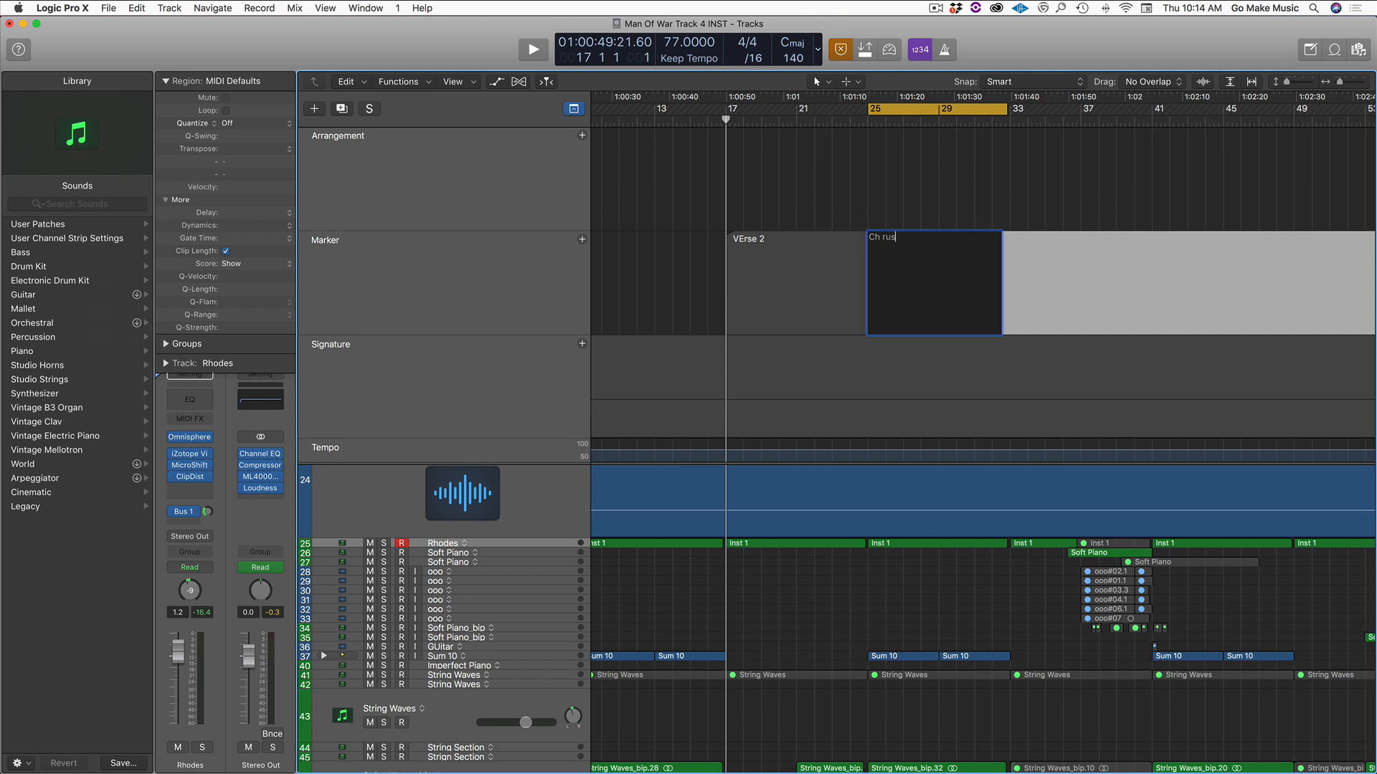
pyautogui.write('Chor')
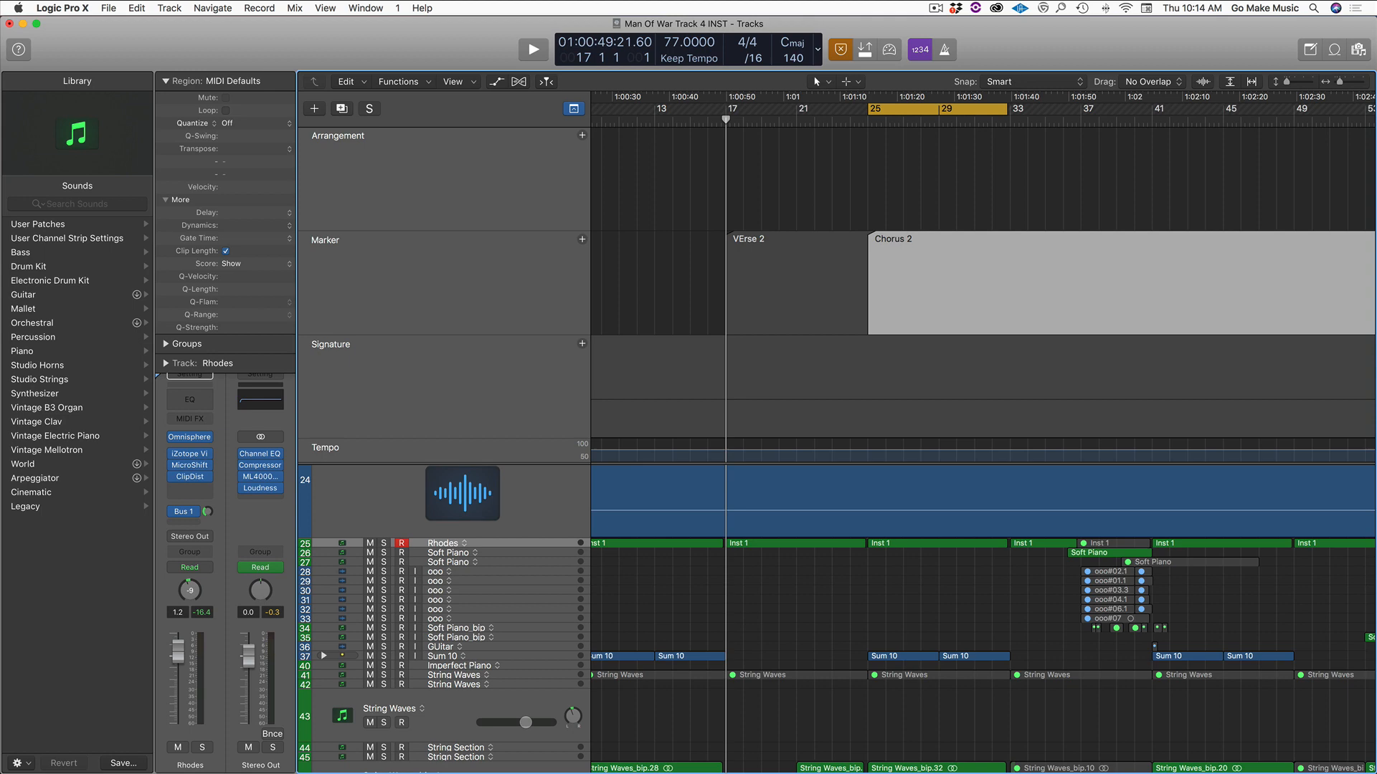
pyautogui.scroll(-3)
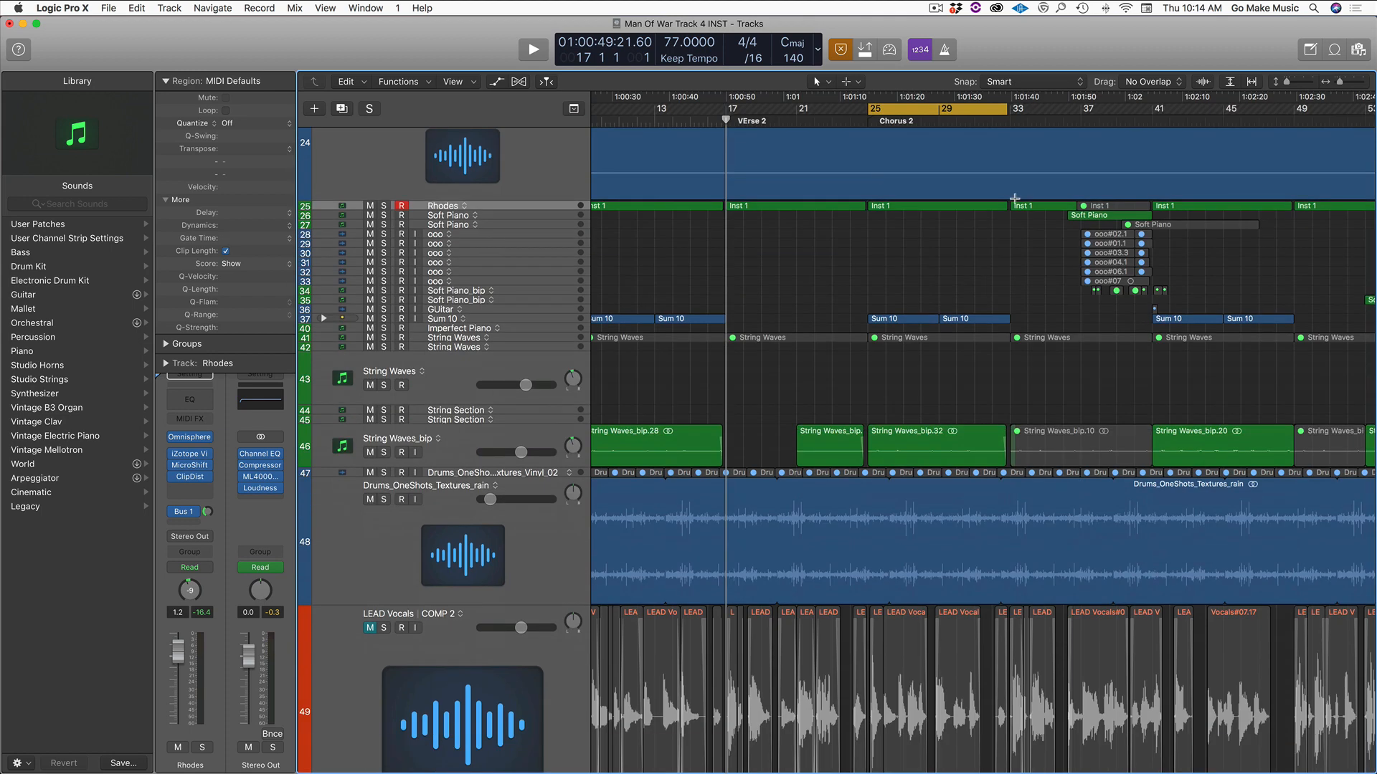
pyautogui.moveTo(918, 229)
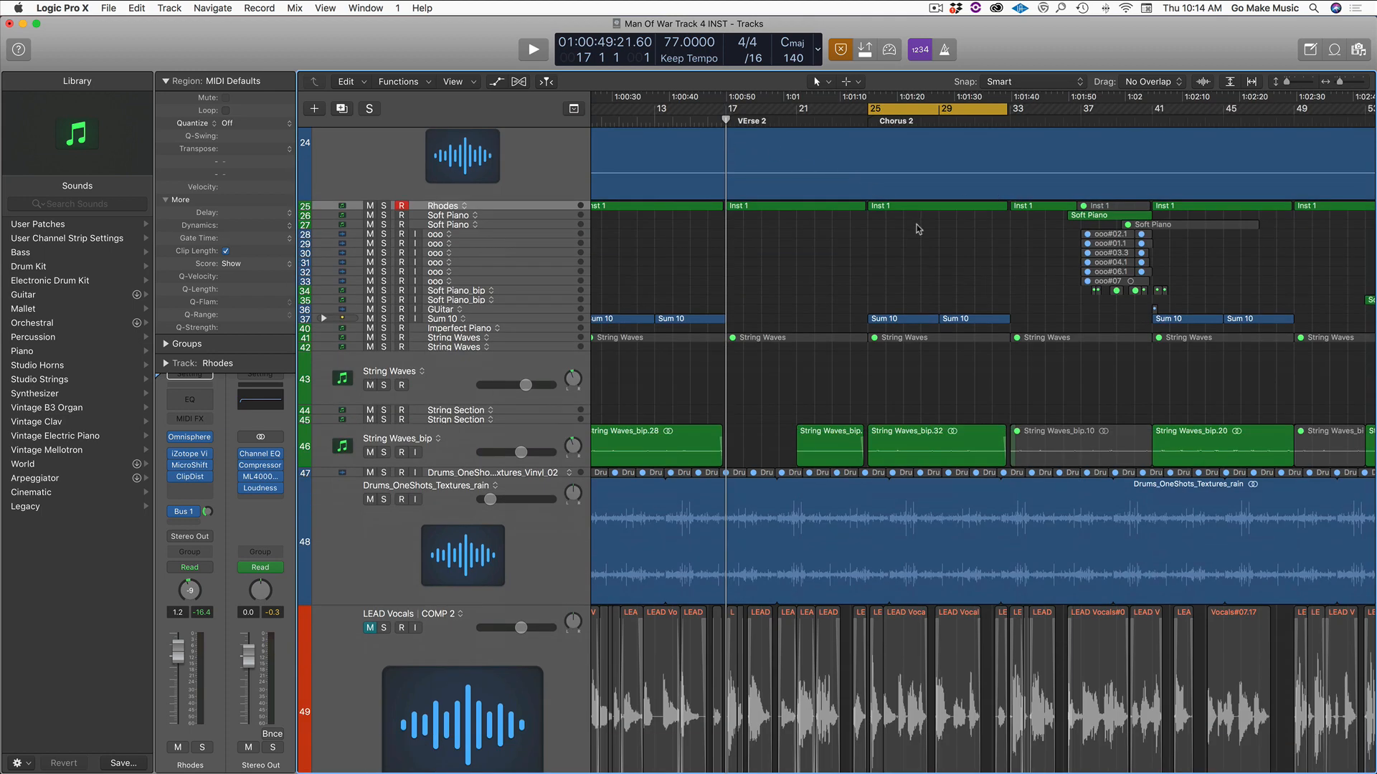
pyautogui.moveTo(878, 225)
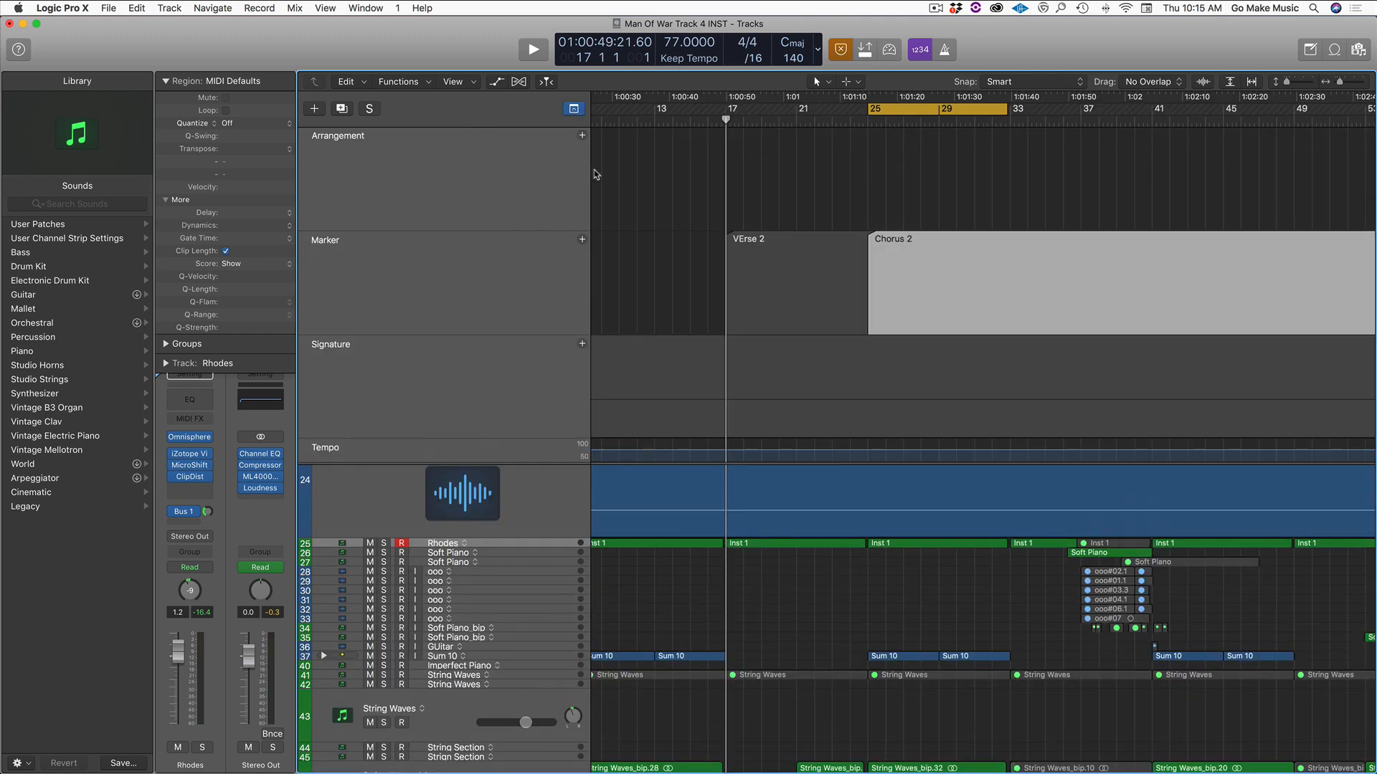
pyautogui.moveTo(580, 136)
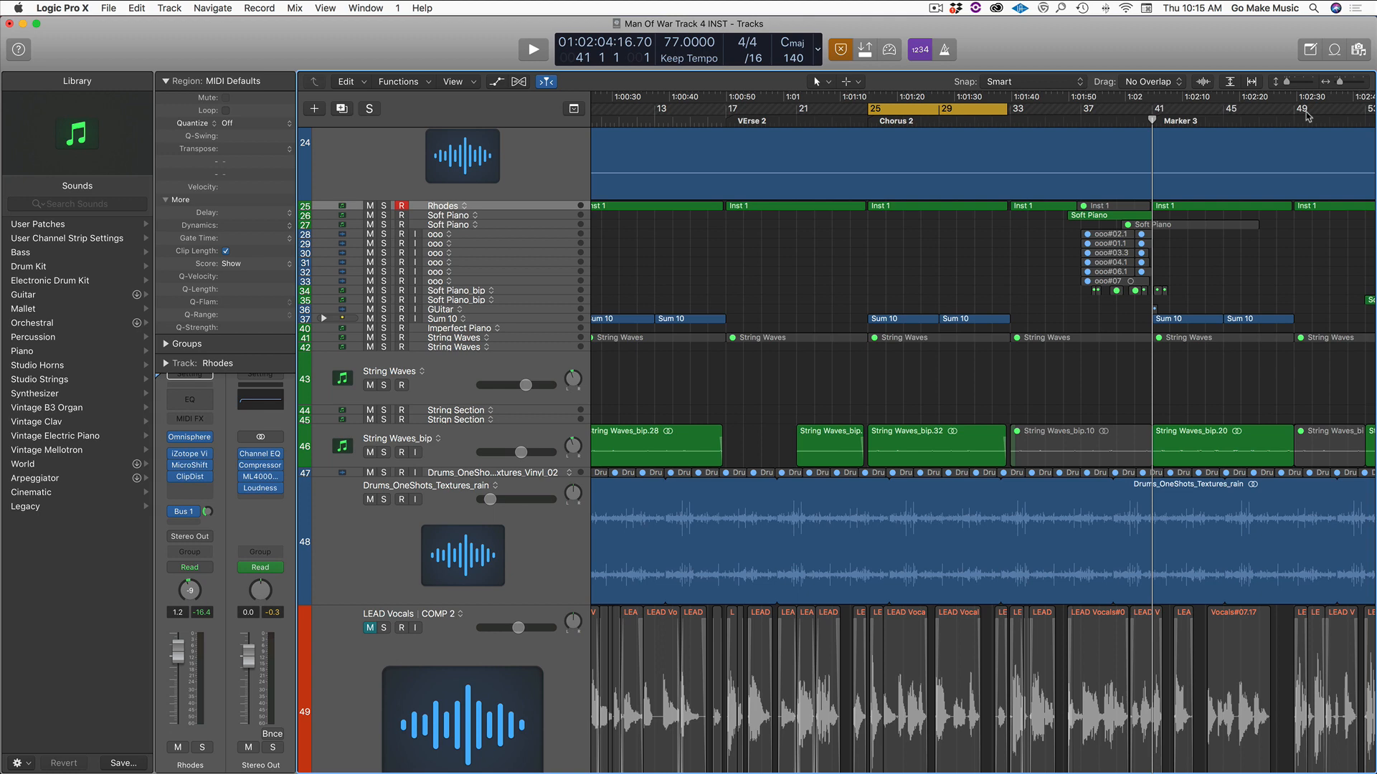
# - Move the playhead along the ruler to where the third marker goes
pyautogui.click(1299, 121)
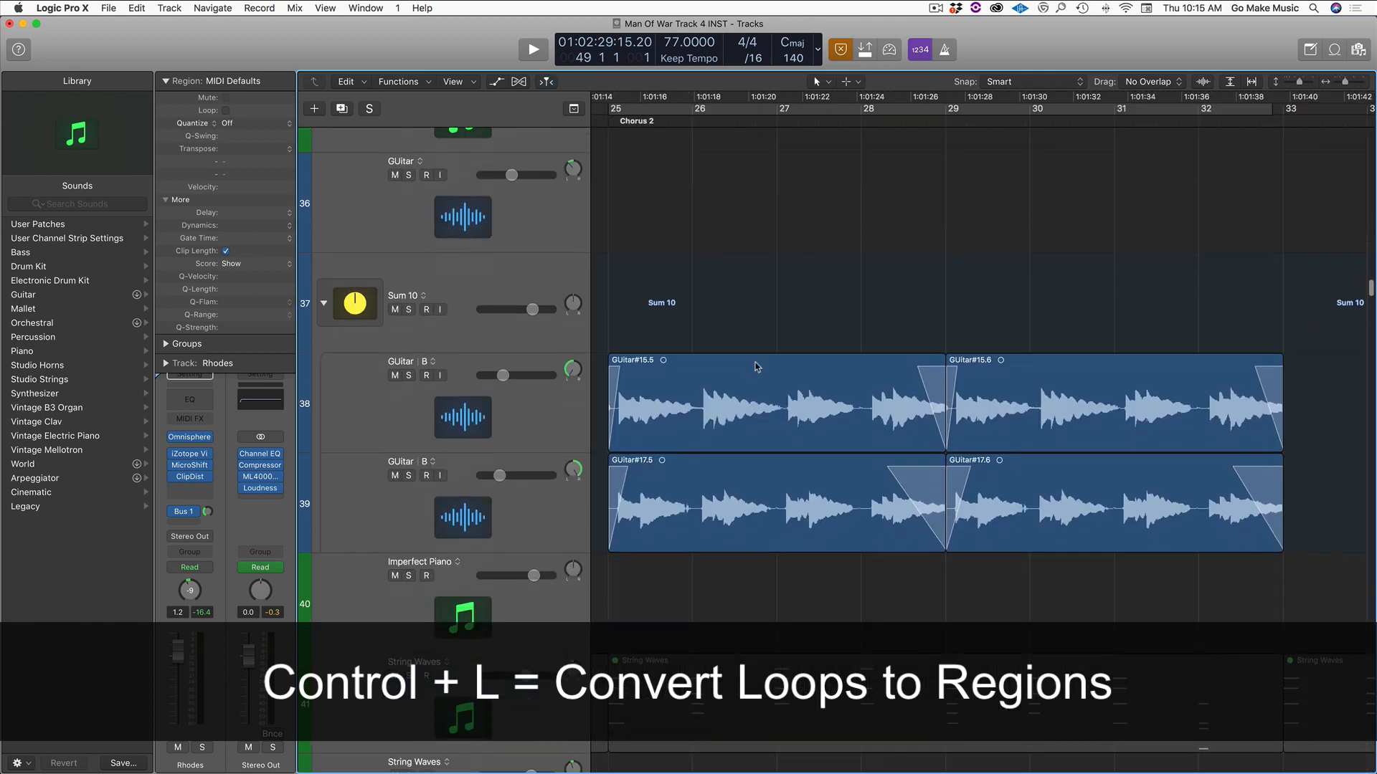
# - Loop the two Guitar B regions out to bar 60 and convert the loops to regions
pyautogui.press('ctrl+l')
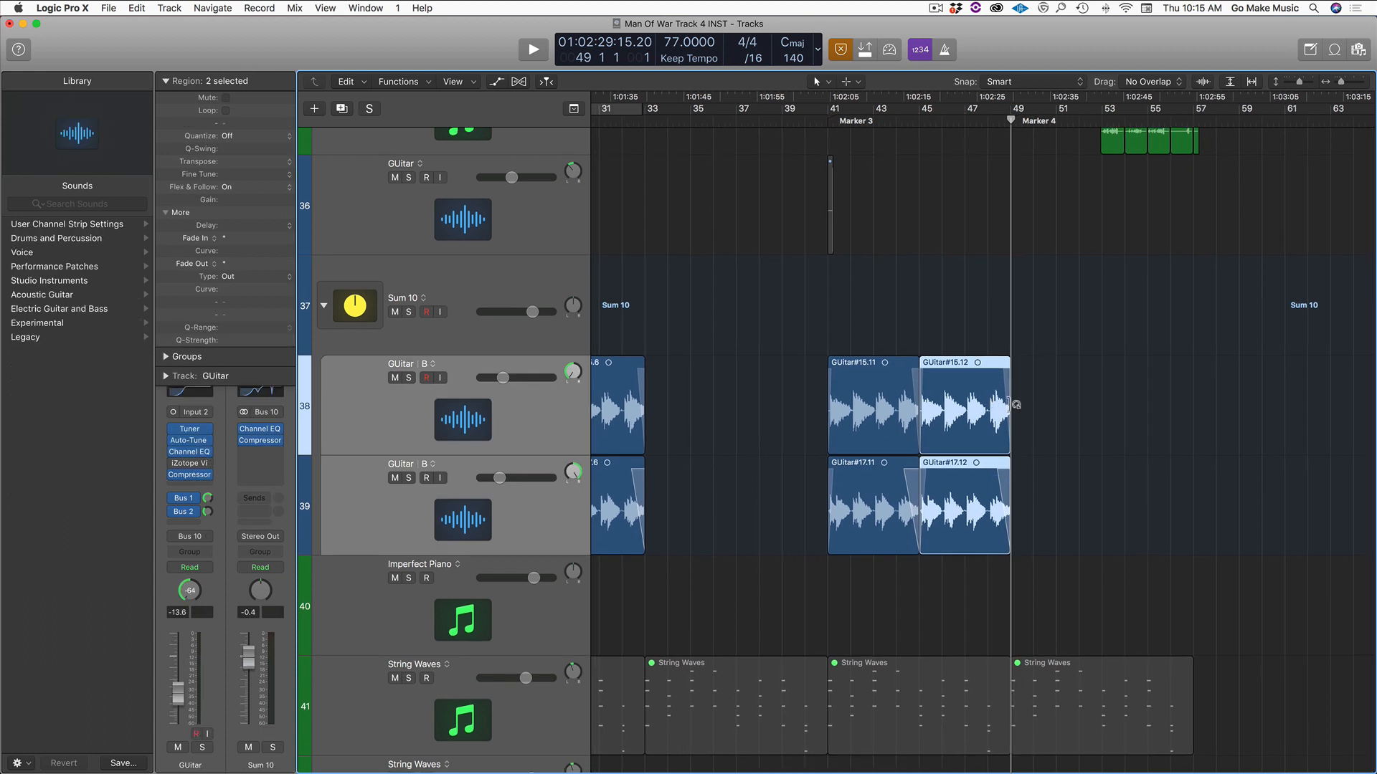
pyautogui.moveTo(1010, 406); pyautogui.dragTo(1278, 406)
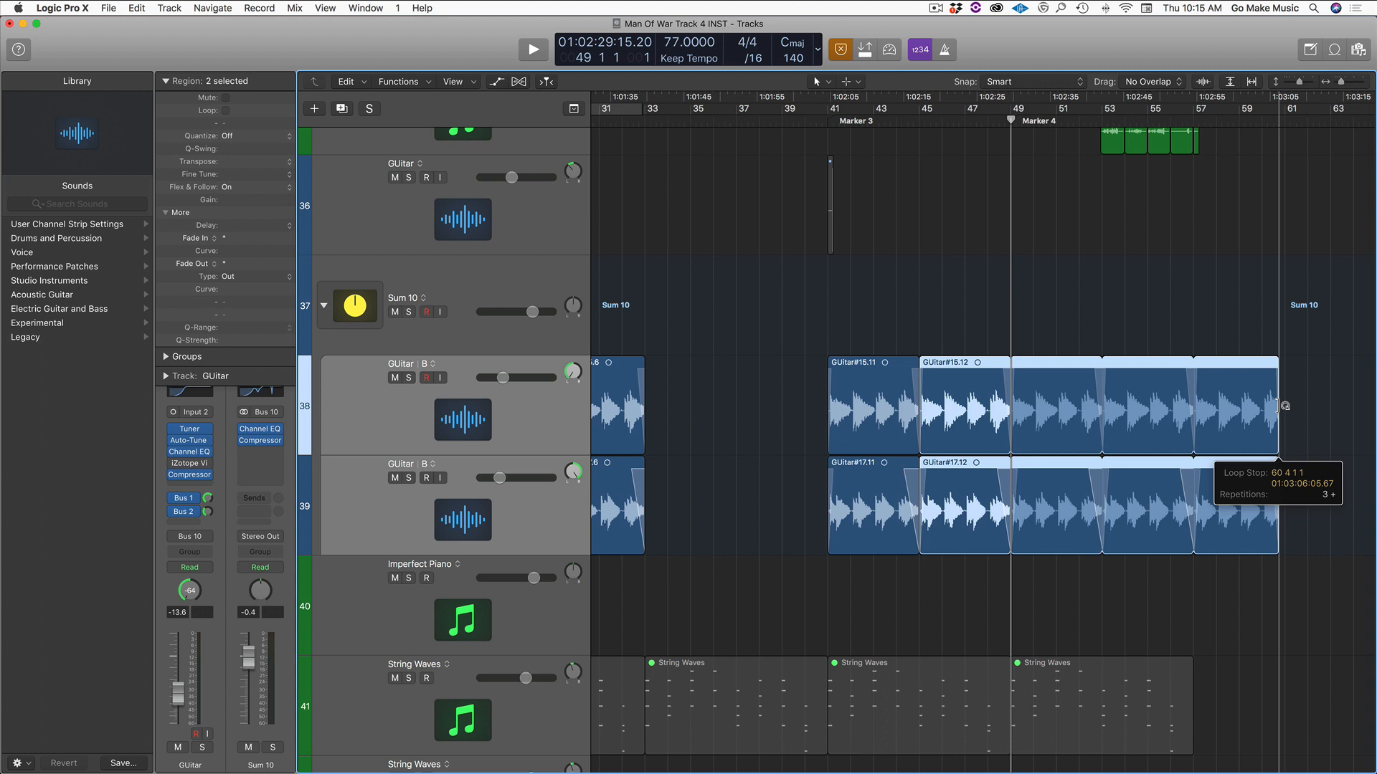
pyautogui.click(225, 111)
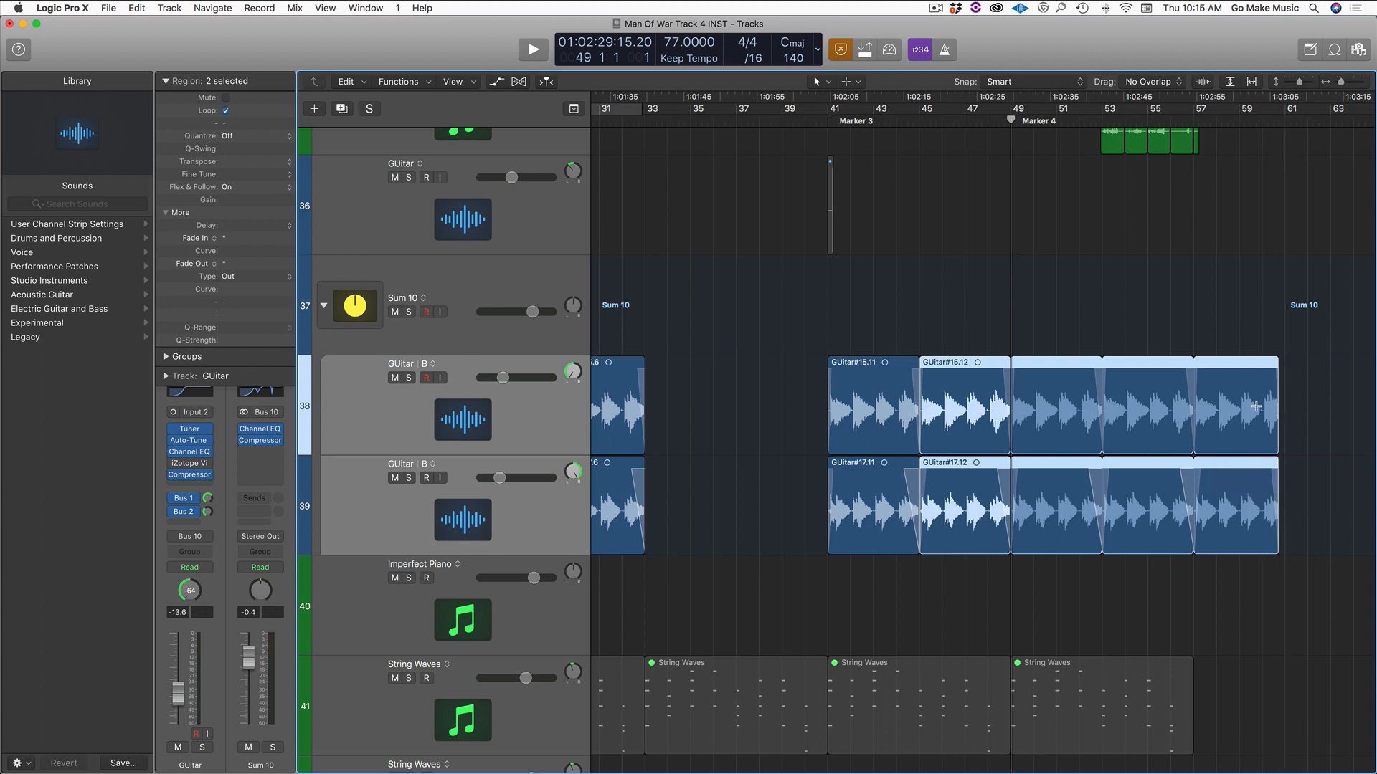
pyautogui.moveTo(1137, 393)
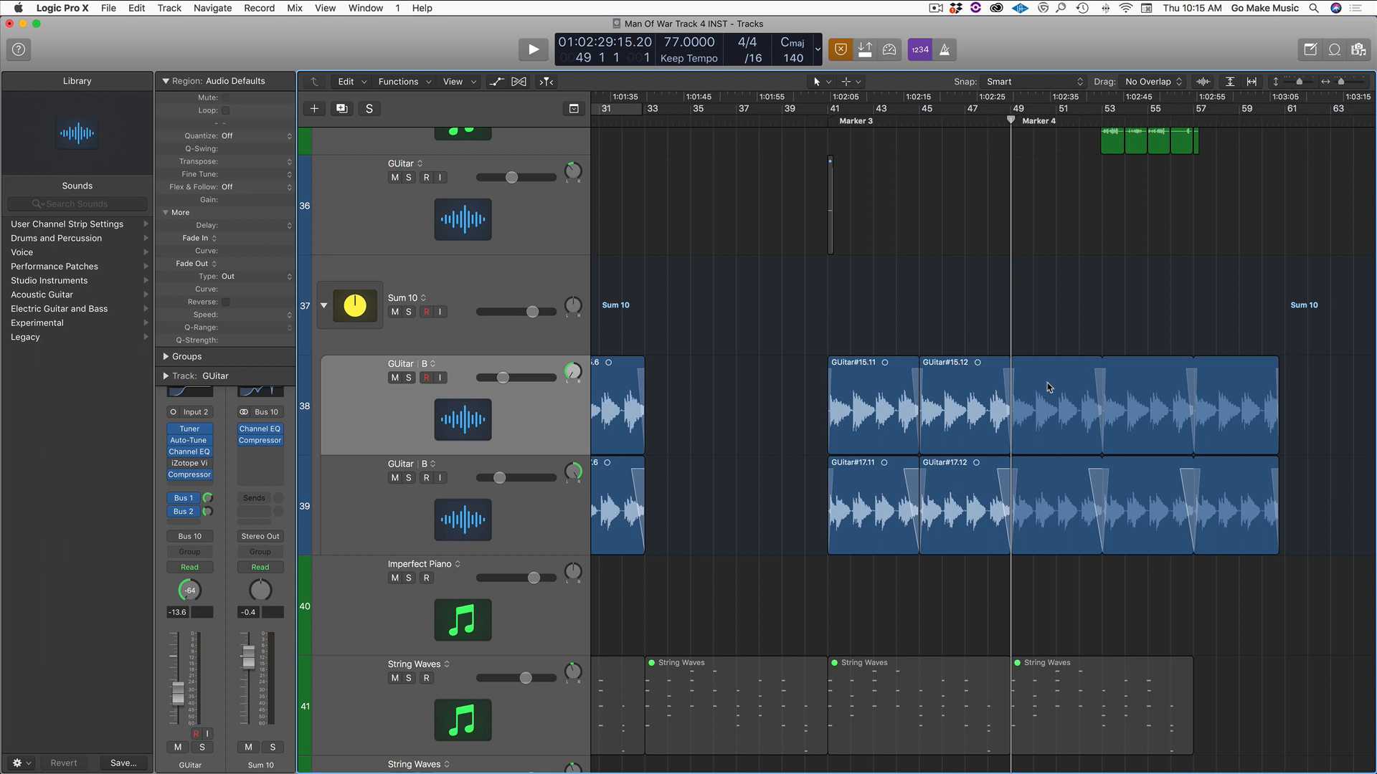
pyautogui.moveTo(1071, 432)
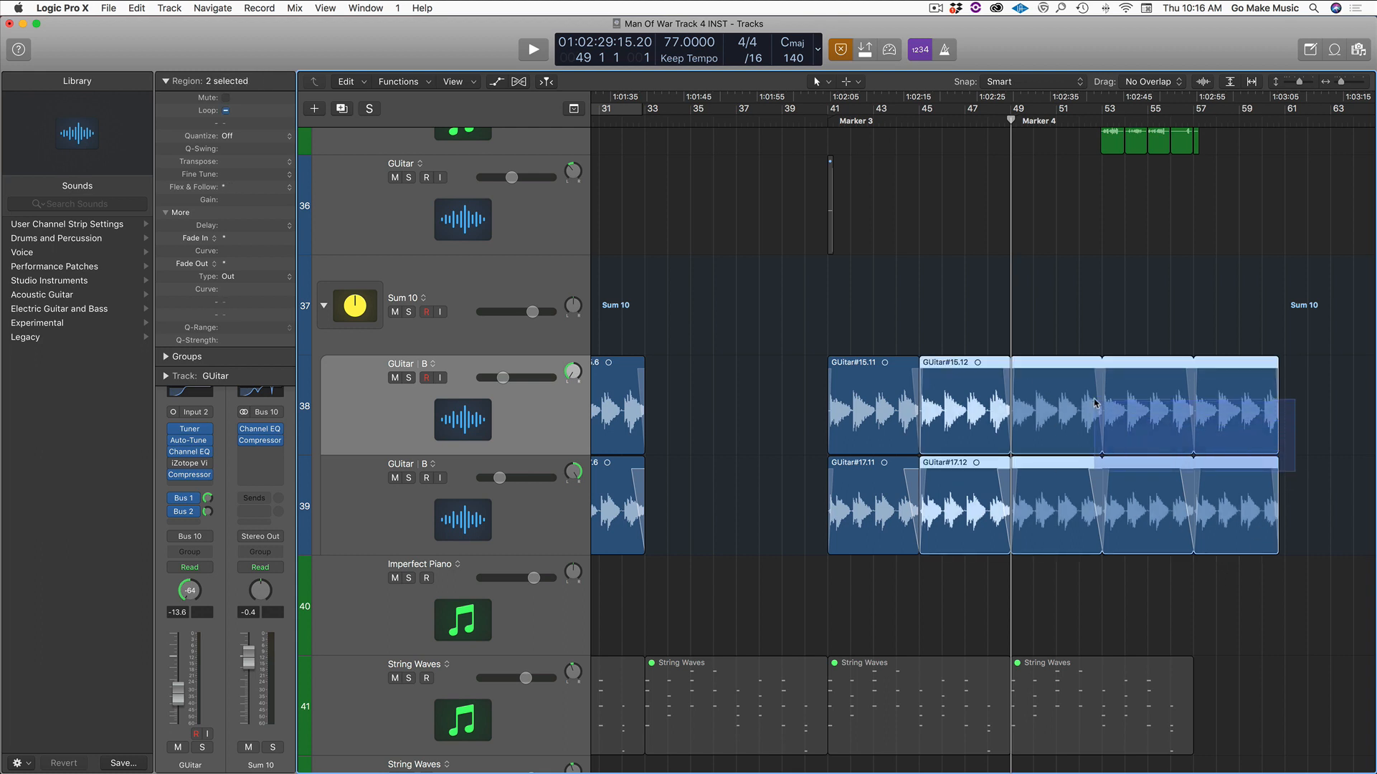
# - Convert the remaining guitar loop repeats into separate regions and mute one pair
pyautogui.press('ctrl+l')
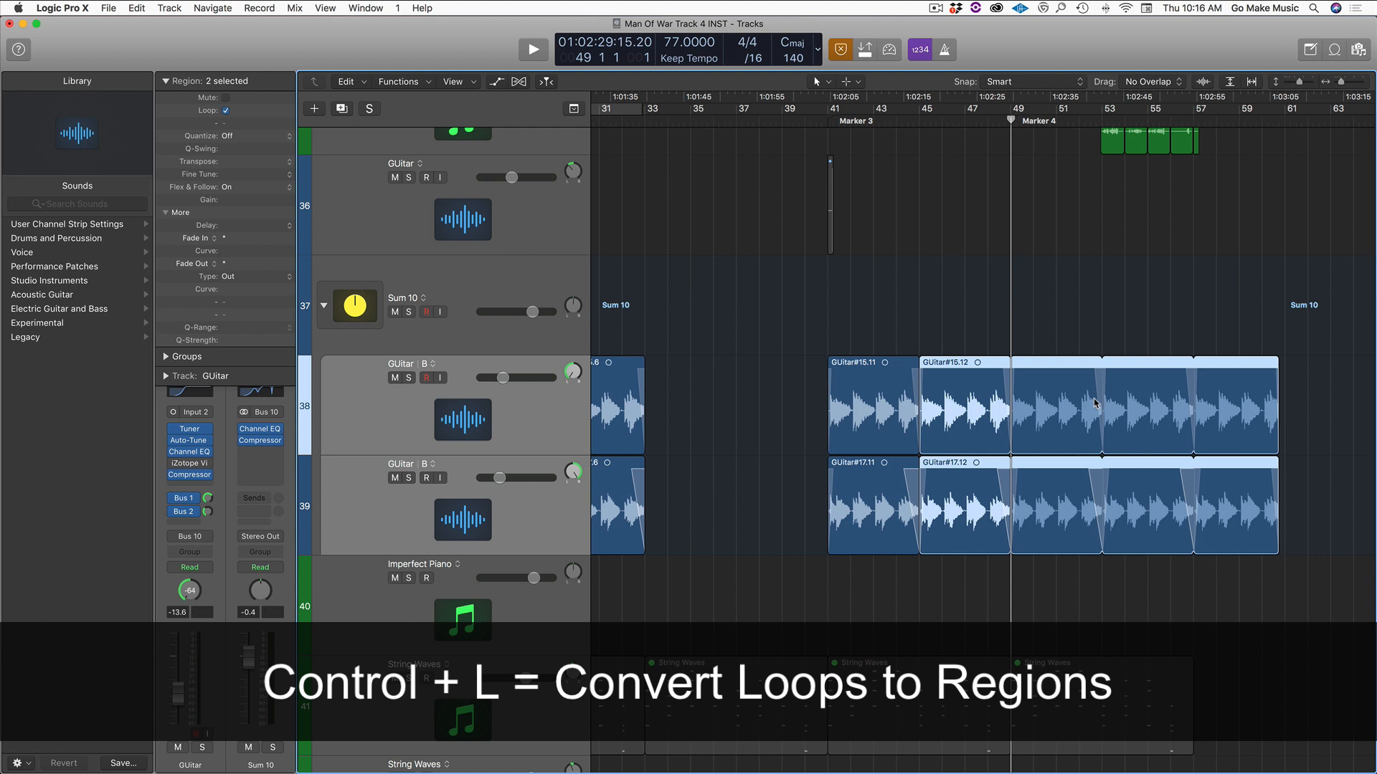
pyautogui.press('ctrl+l')
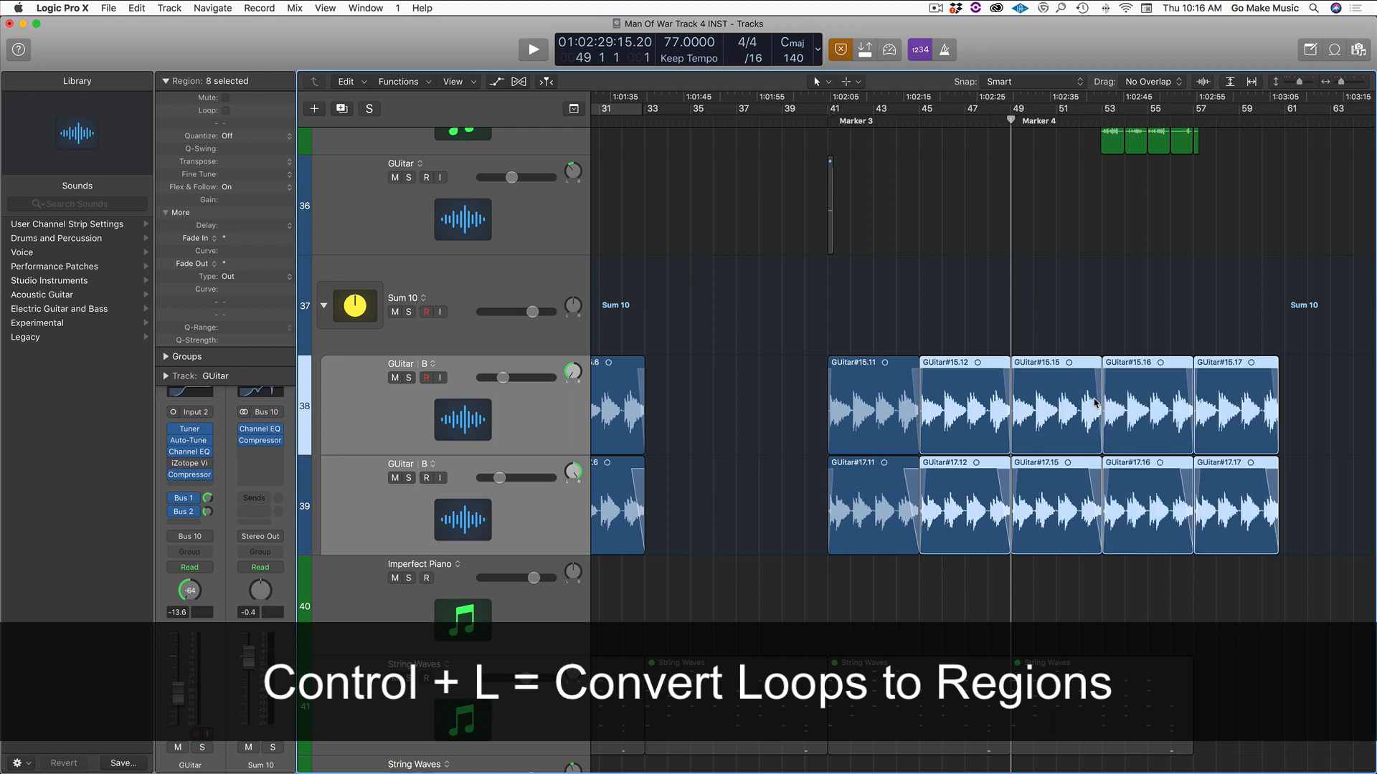
pyautogui.moveTo(1295, 515)
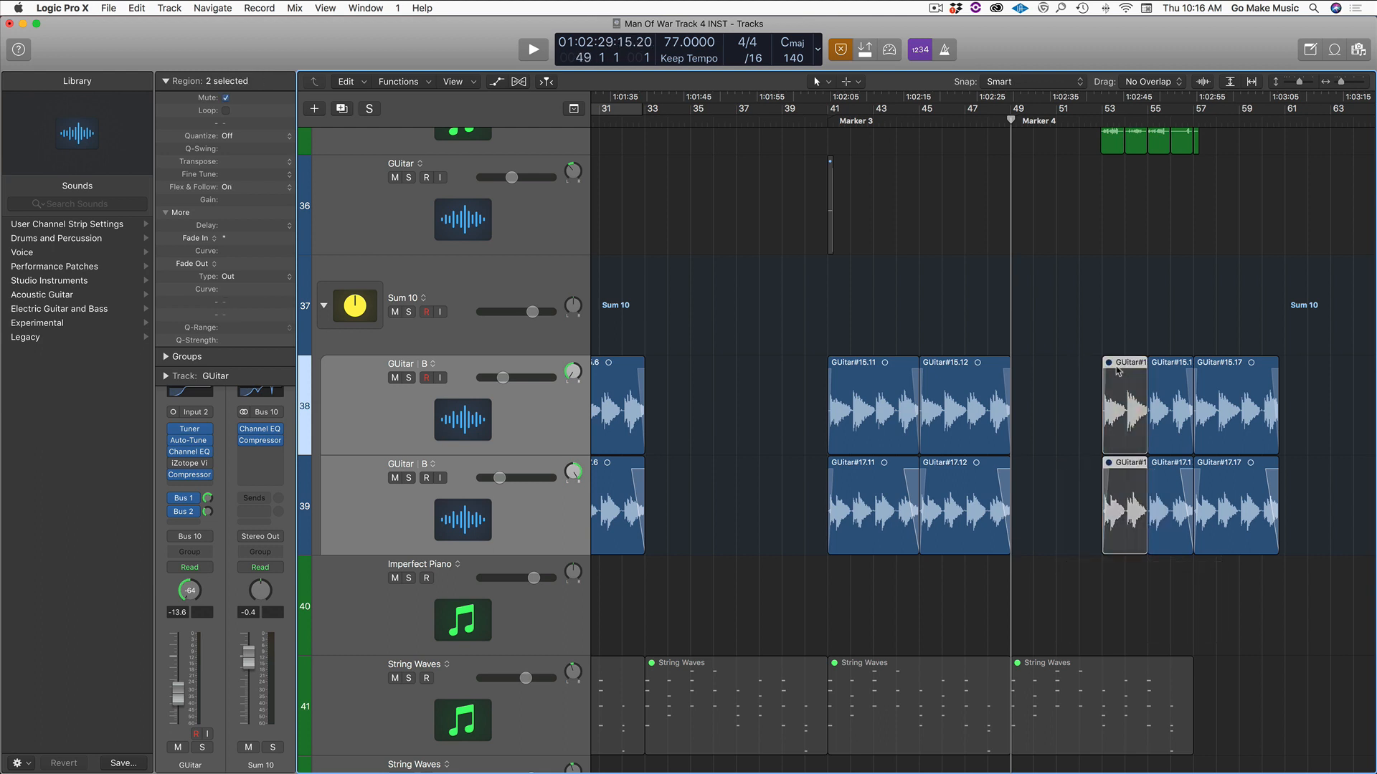
pyautogui.click(1124, 386)
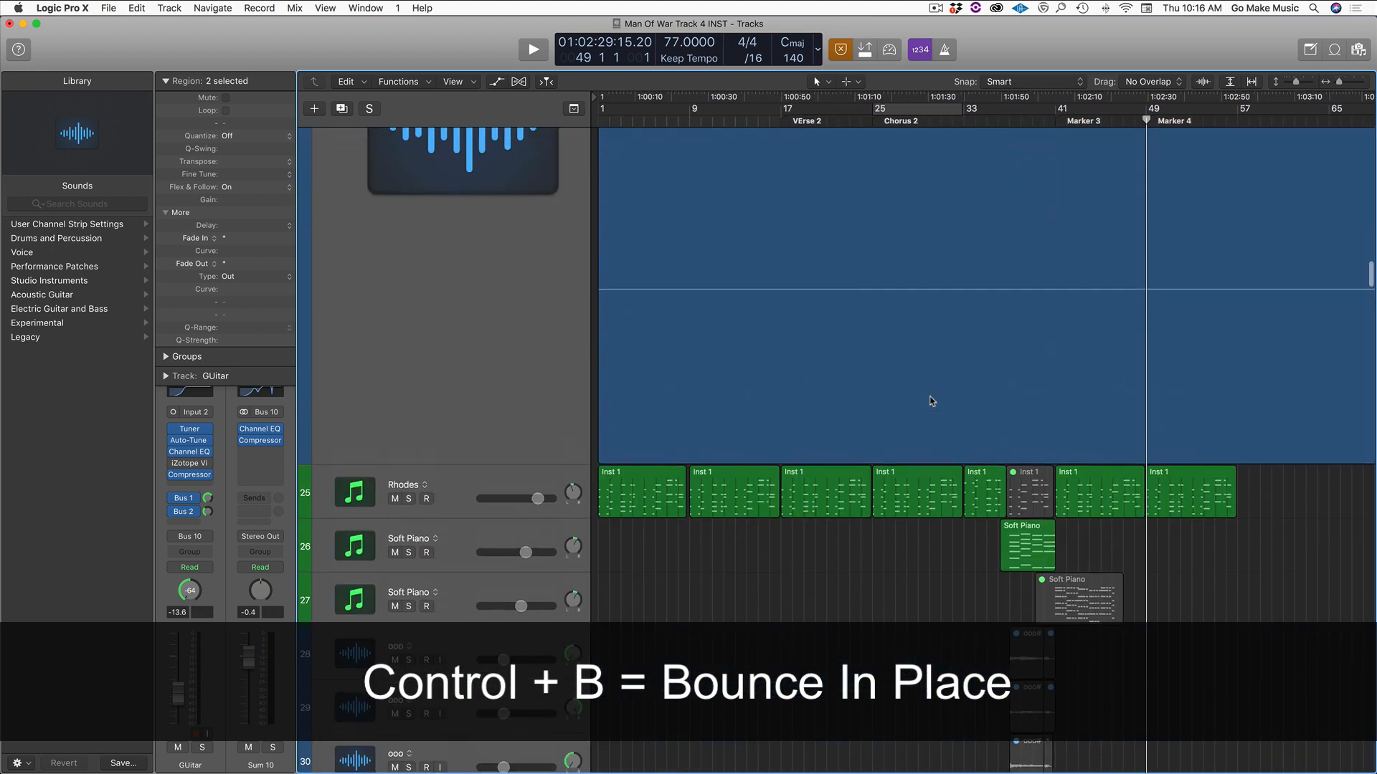
# - Scroll down the Tracks area toward the Rhodes instrument region at Chorus 2
pyautogui.scroll(-3)
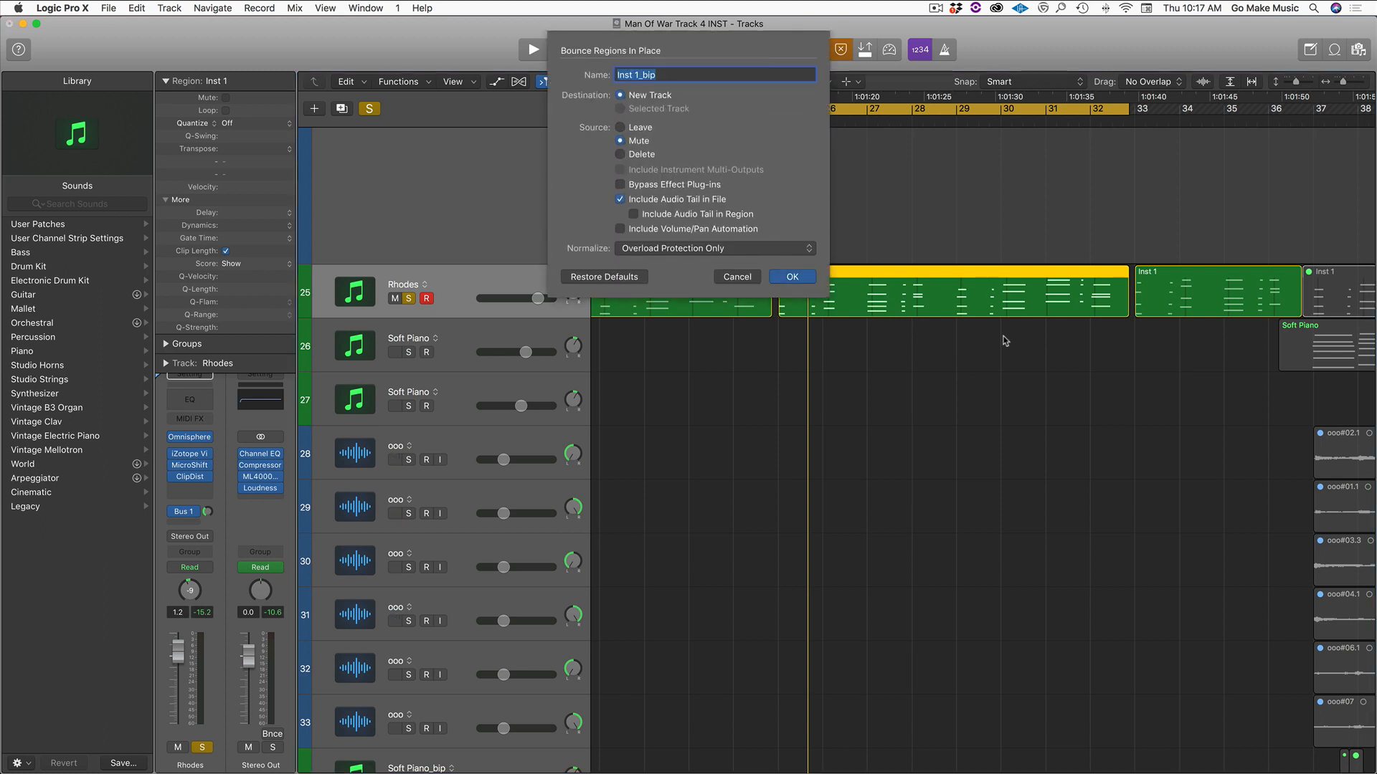
# - Enter the bounce file name for the new Rhodes Sample audio track
pyautogui.write('Pho')
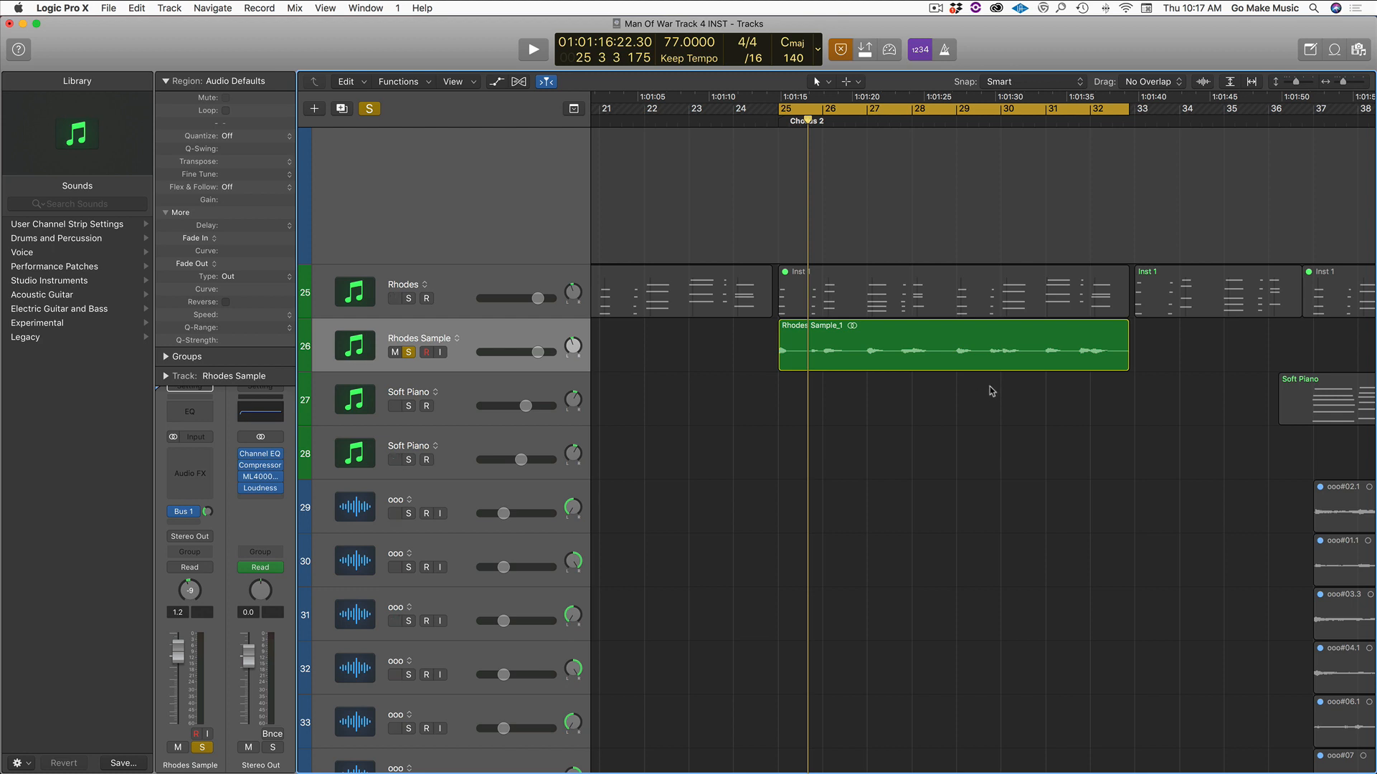
# - Select the bounced Rhodes Sample region and reshape its short piece near bar 25
pyautogui.click(532, 49)
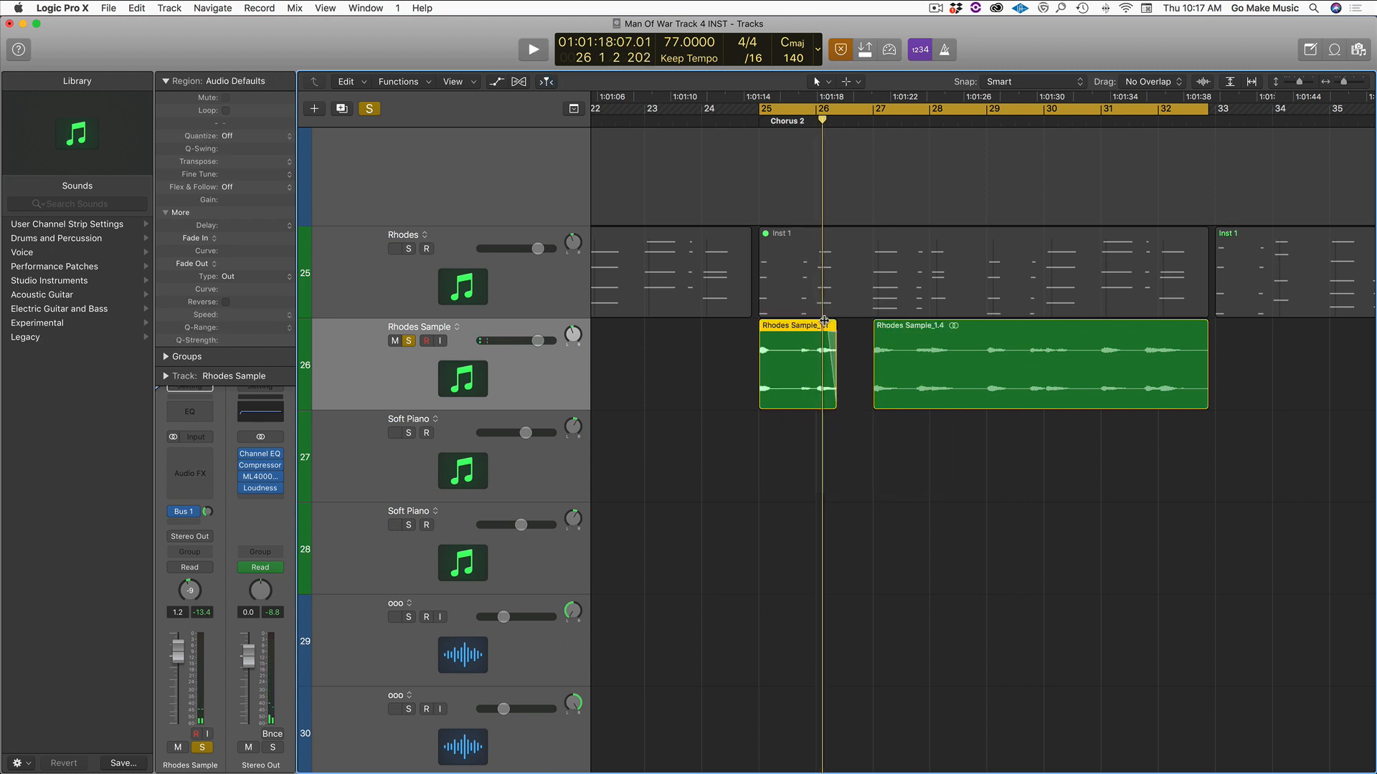
pyautogui.moveTo(826, 319); pyautogui.dragTo(803, 388)
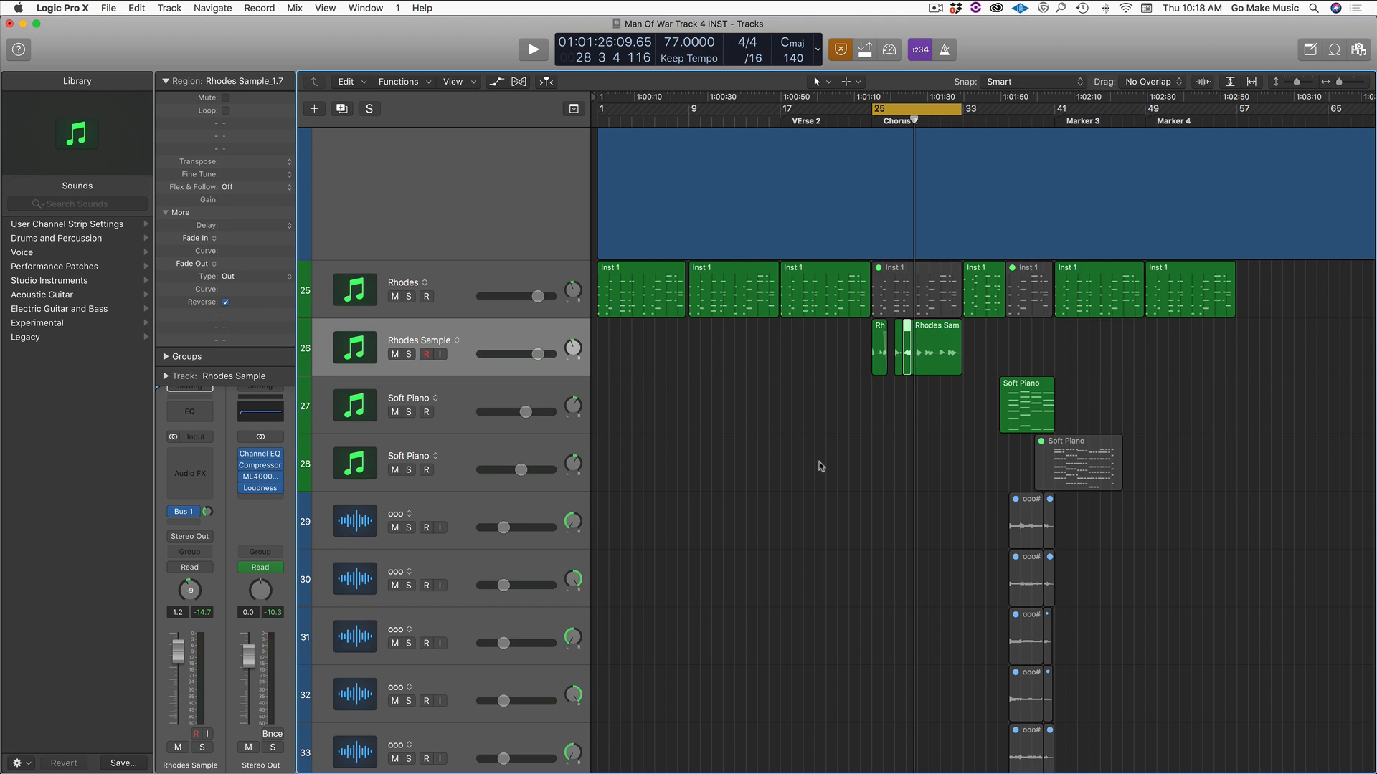
# - Toggle track automation display, scroll down to the LEAD Vocals COMP 2 track and select its region under Chorus
pyautogui.press('a')
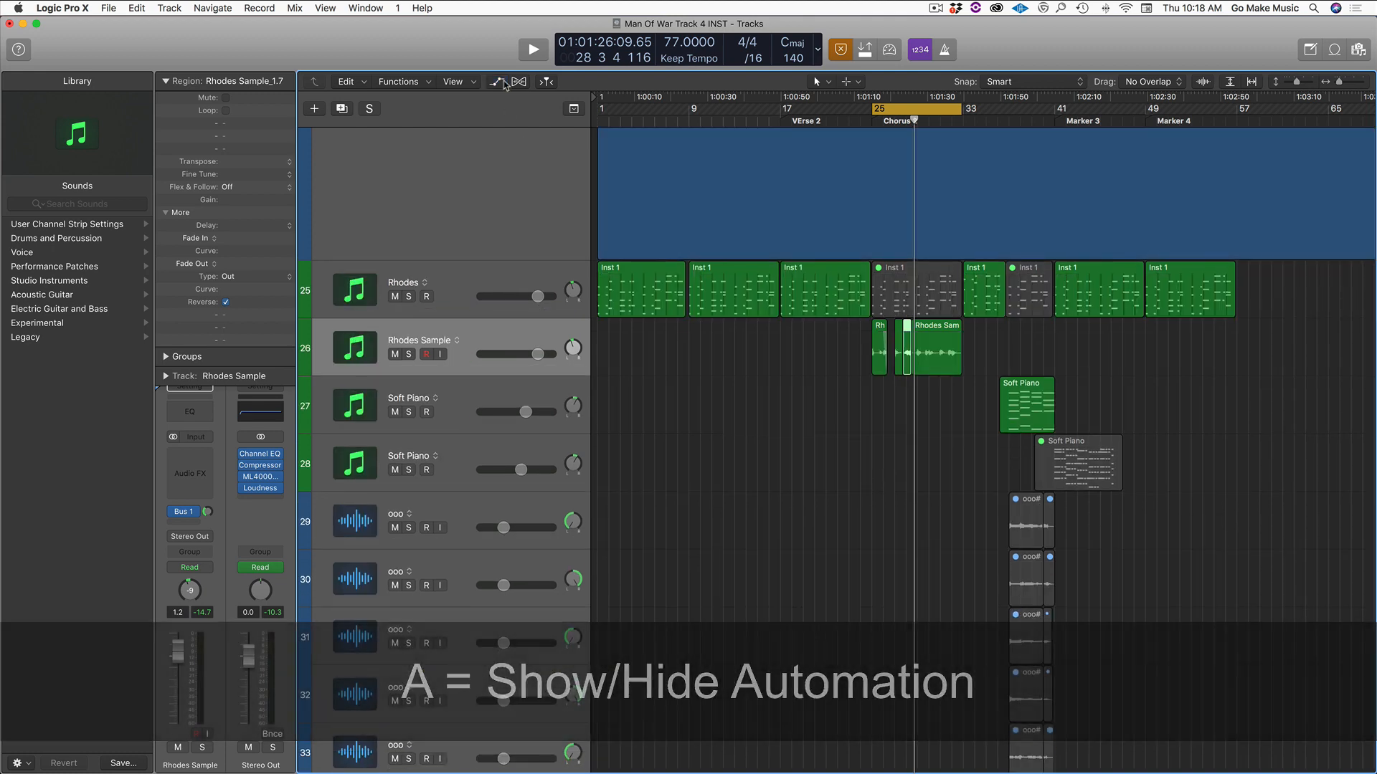
pyautogui.click(497, 81)
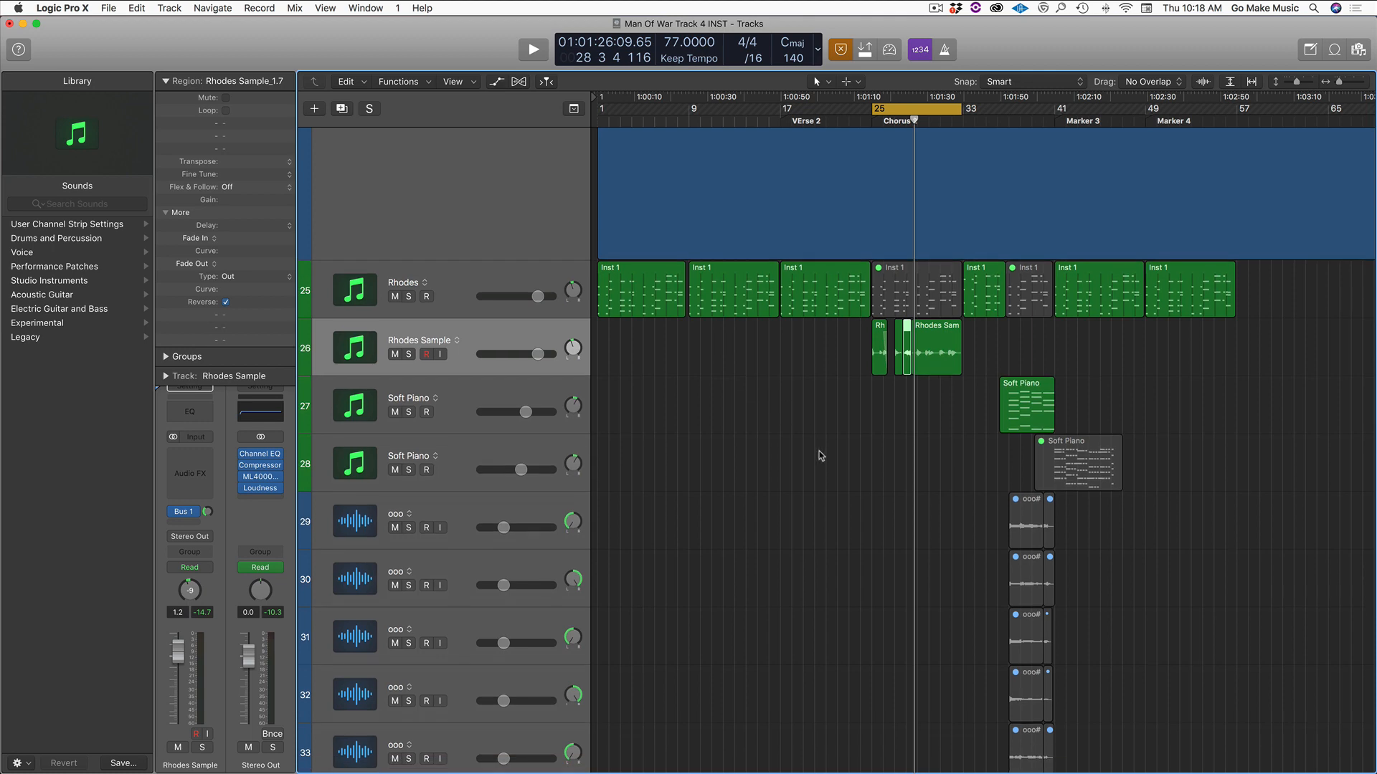
pyautogui.scroll(-3)
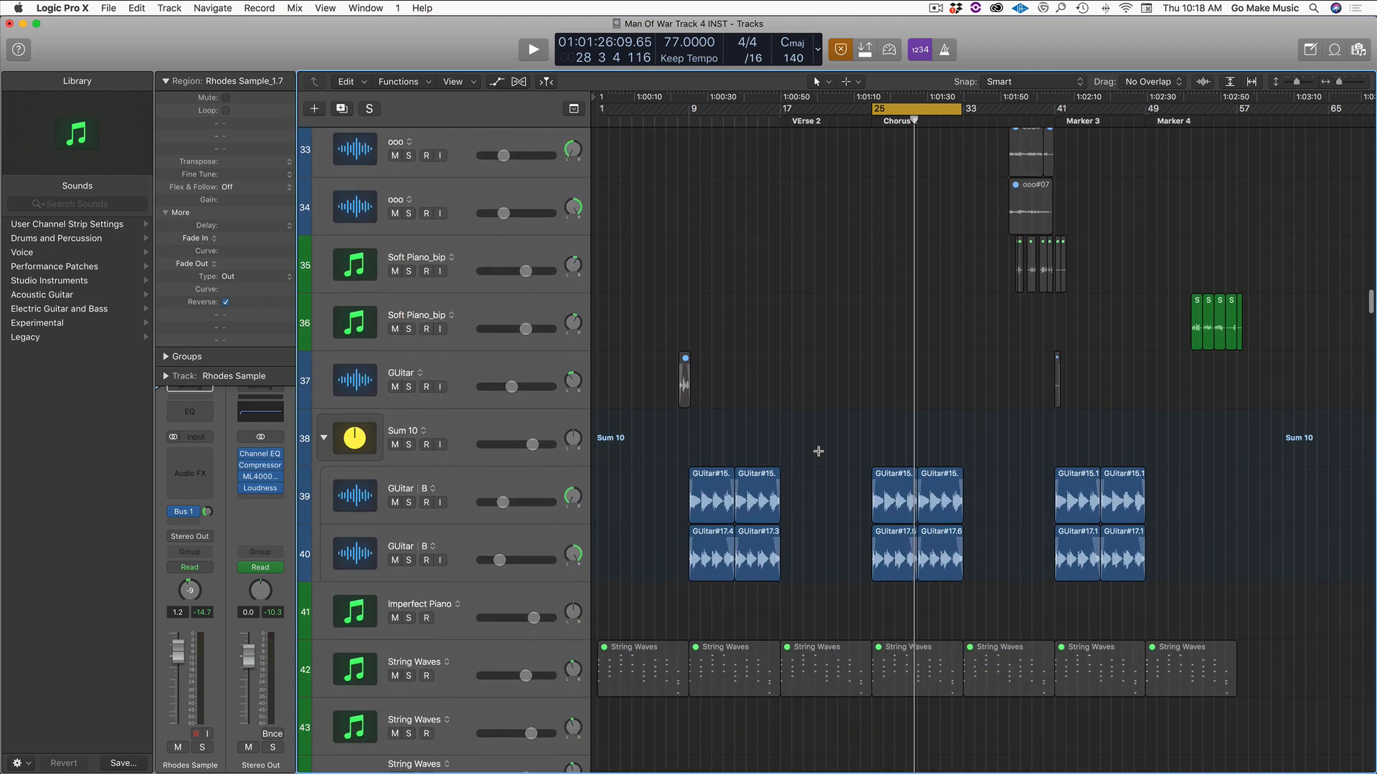
pyautogui.scroll(-3)
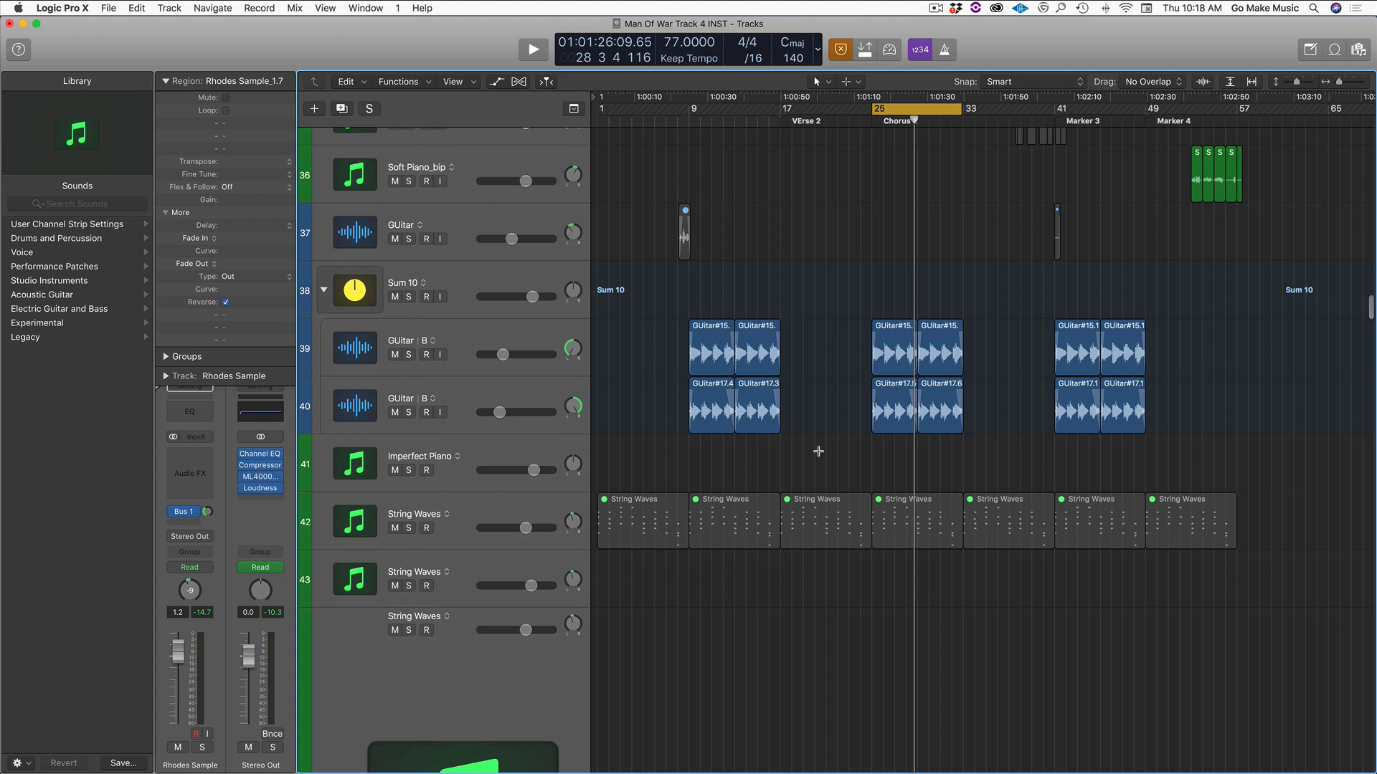
pyautogui.scroll(-3)
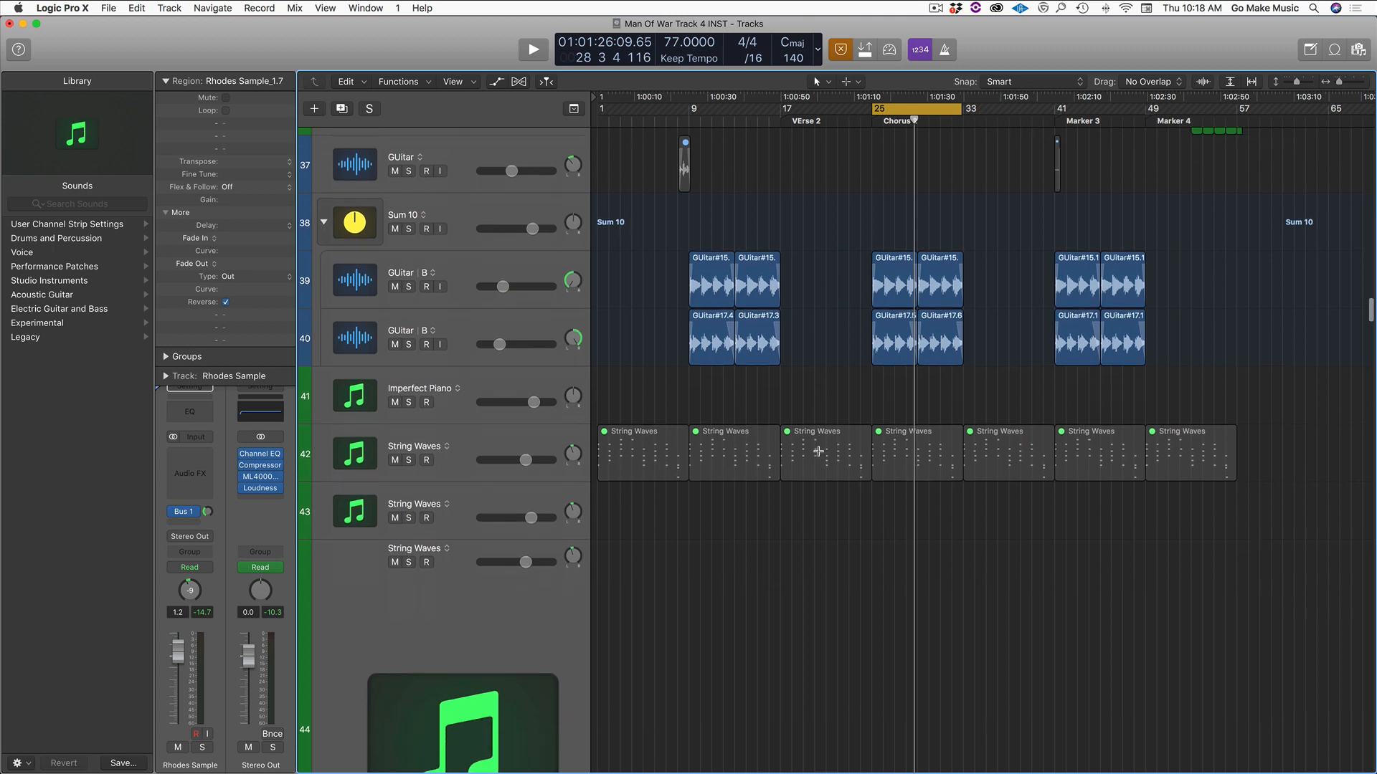
pyautogui.scroll(-3)
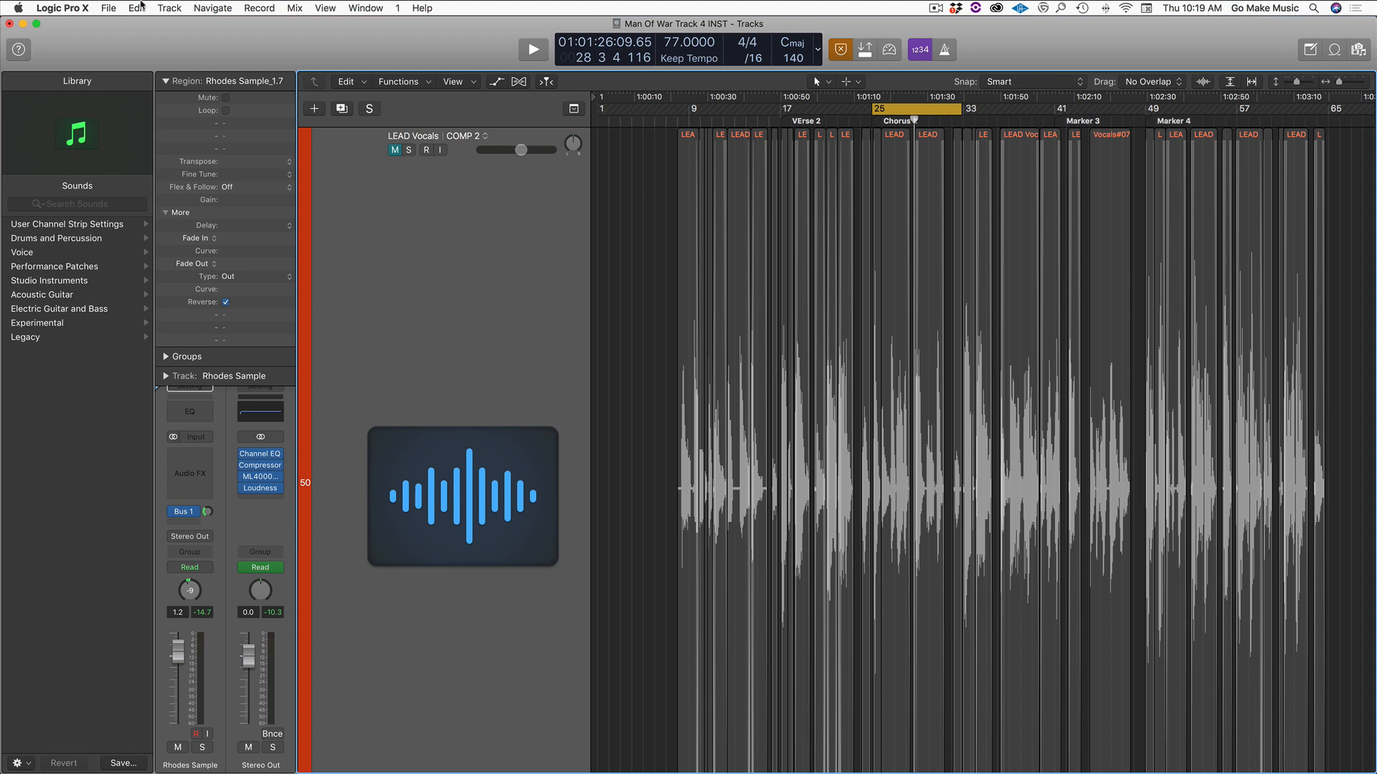
pyautogui.moveTo(586, 245)
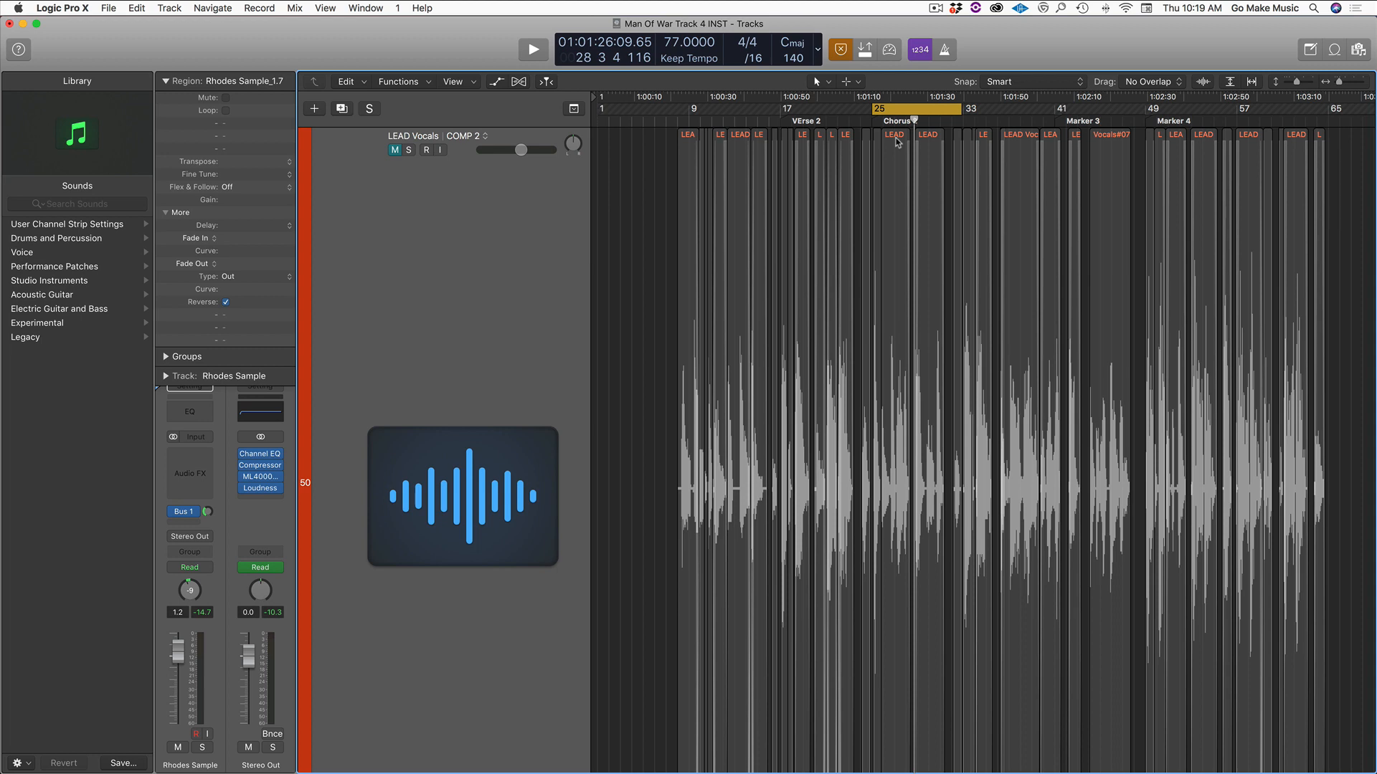
pyautogui.click(894, 135)
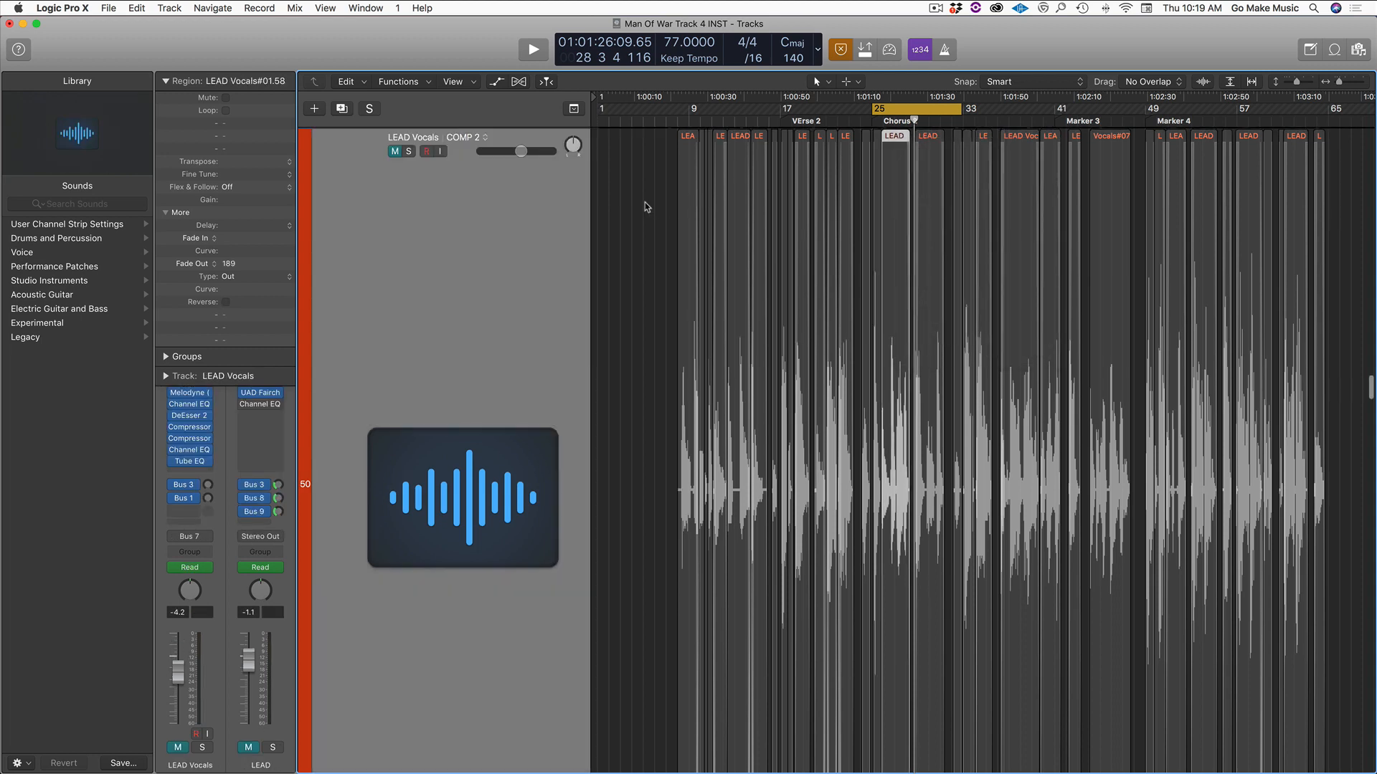